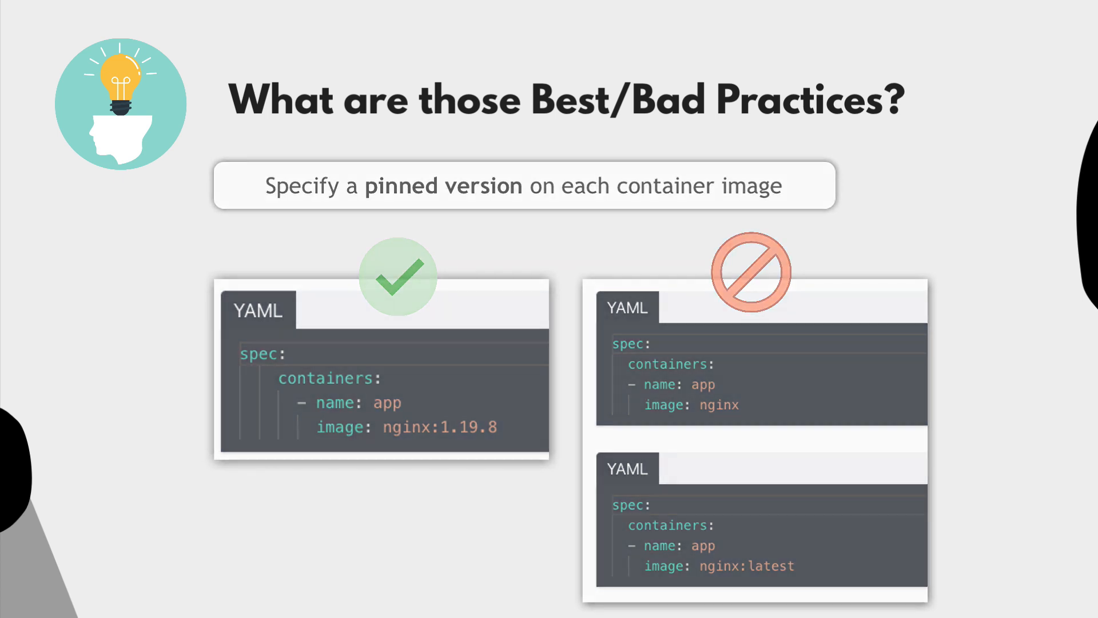
Step: Bring up the Datree Hub page explaining the pinned container image tag rule
key("Right")
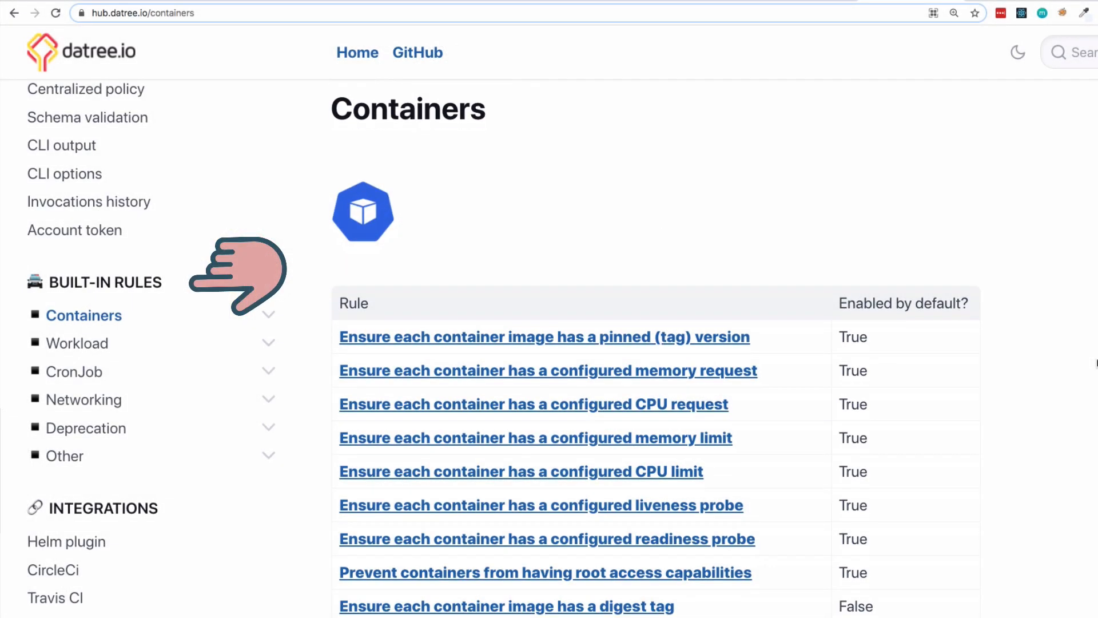
scroll("down", 3)
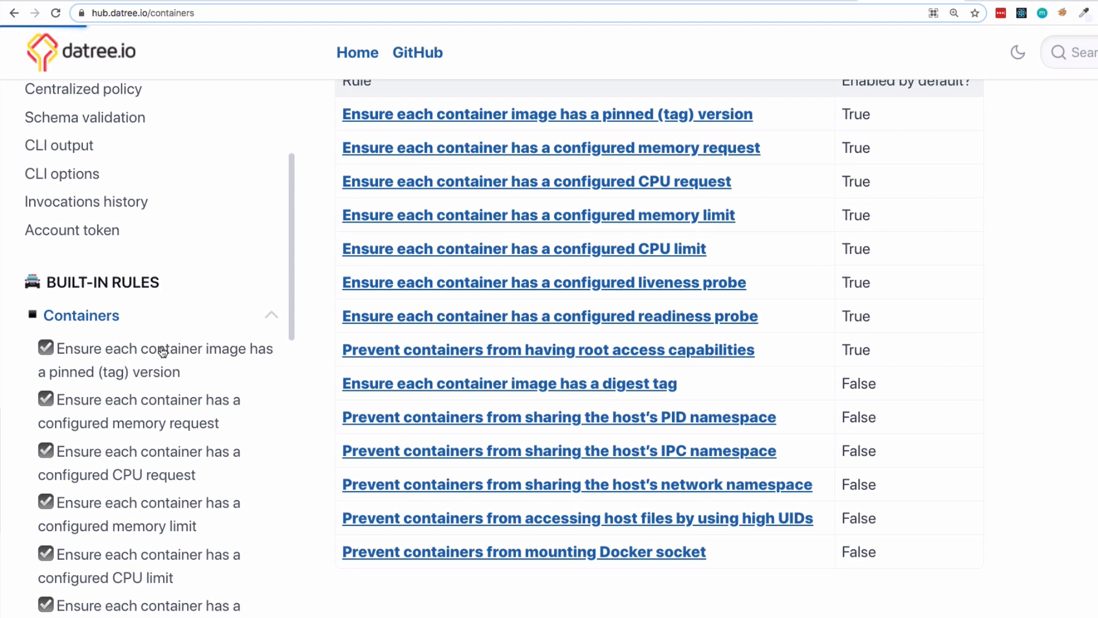
left_click(546, 113)
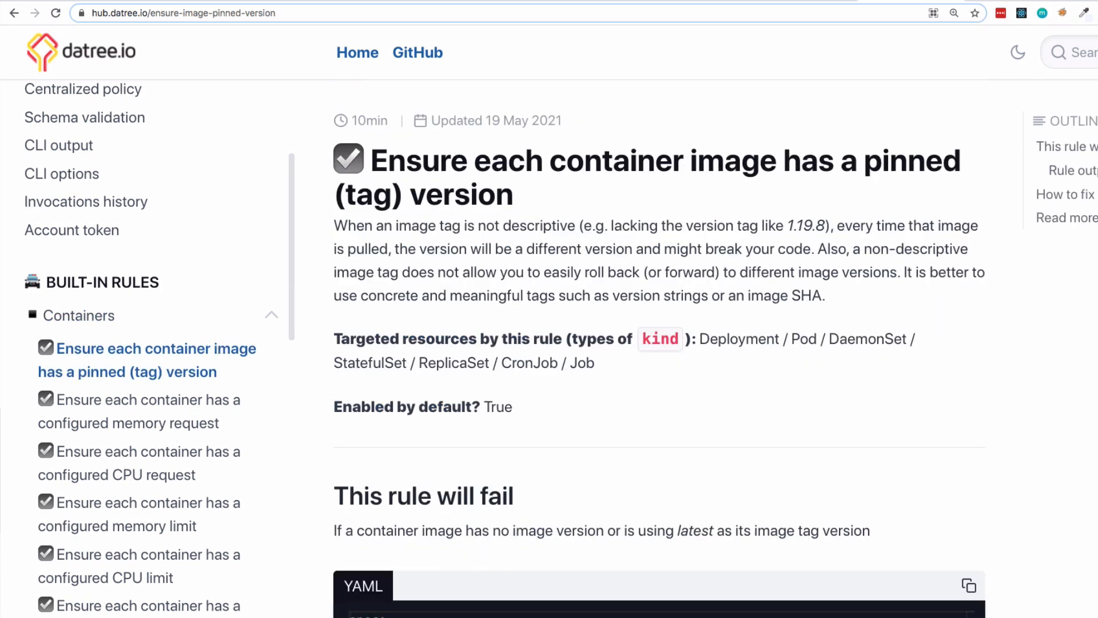
scroll("down", 3)
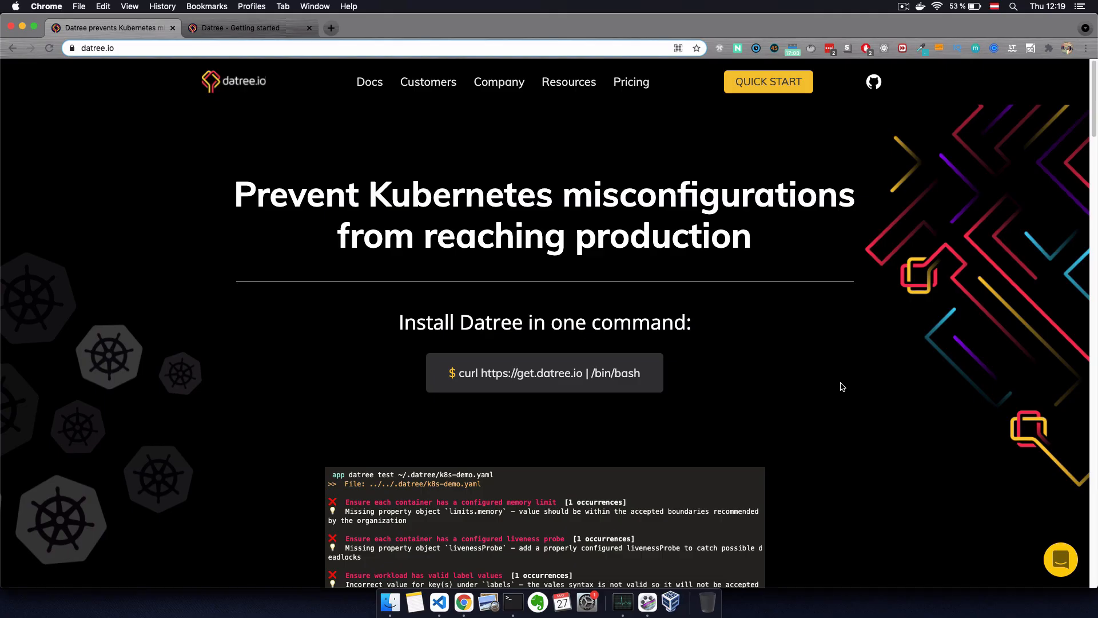
mouse_move(558, 378)
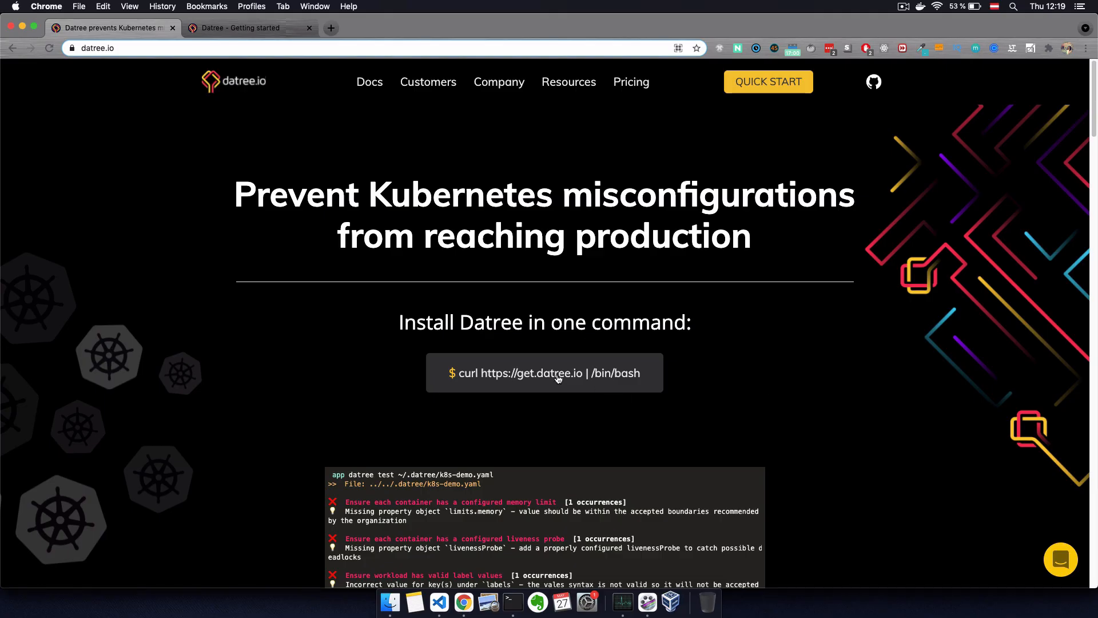
mouse_move(451, 379)
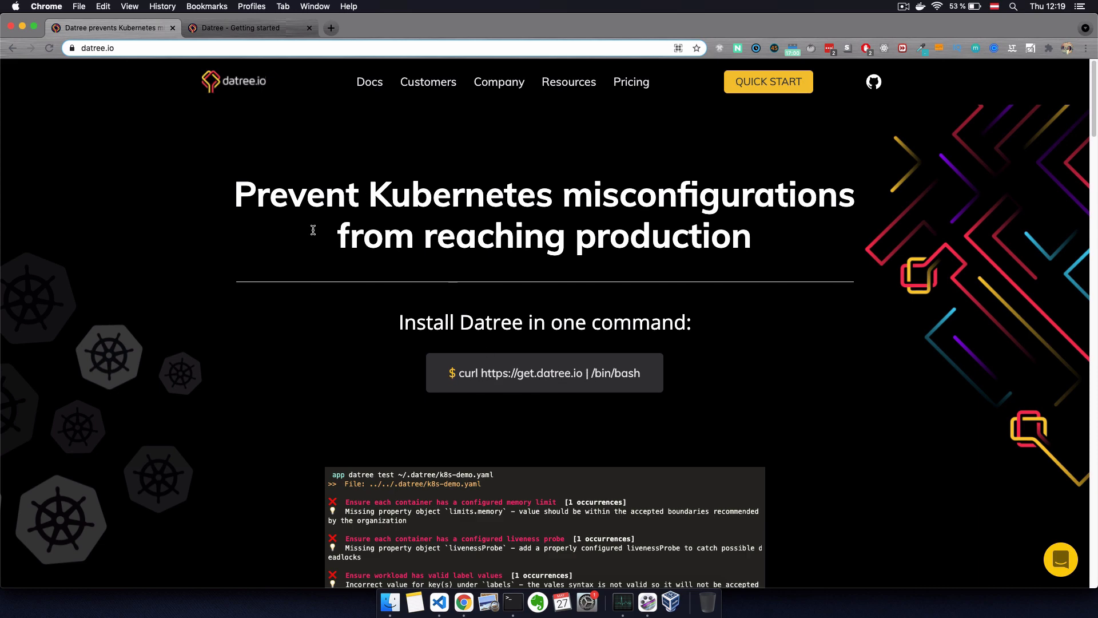
Step: Copy the one-line curl install command from datree.io and bring Terminal forward
left_click(240, 27)
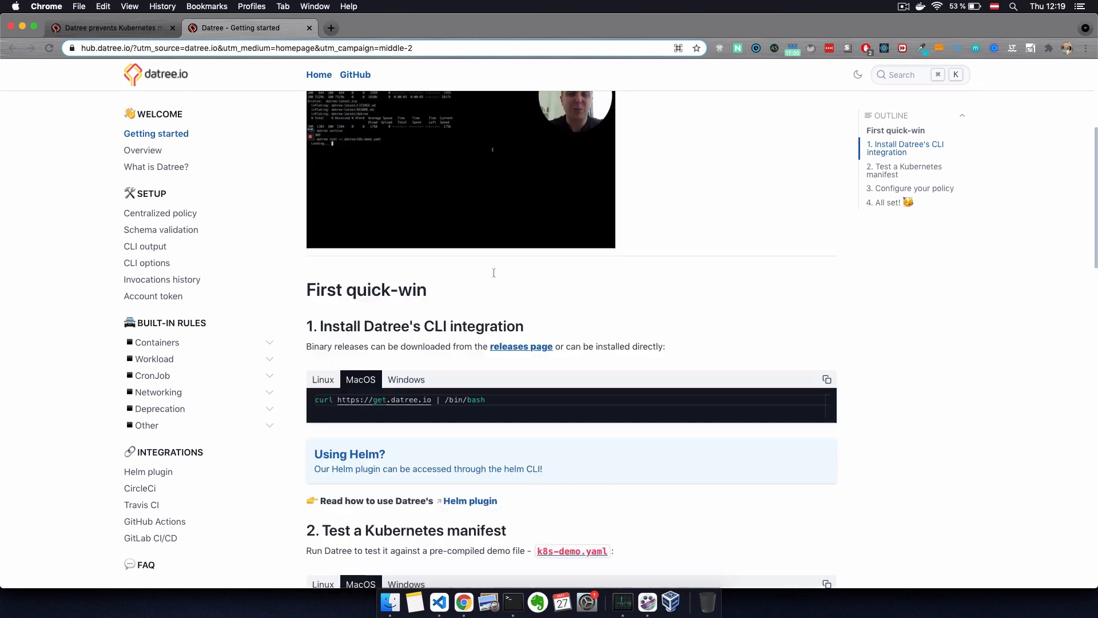
left_click(109, 27)
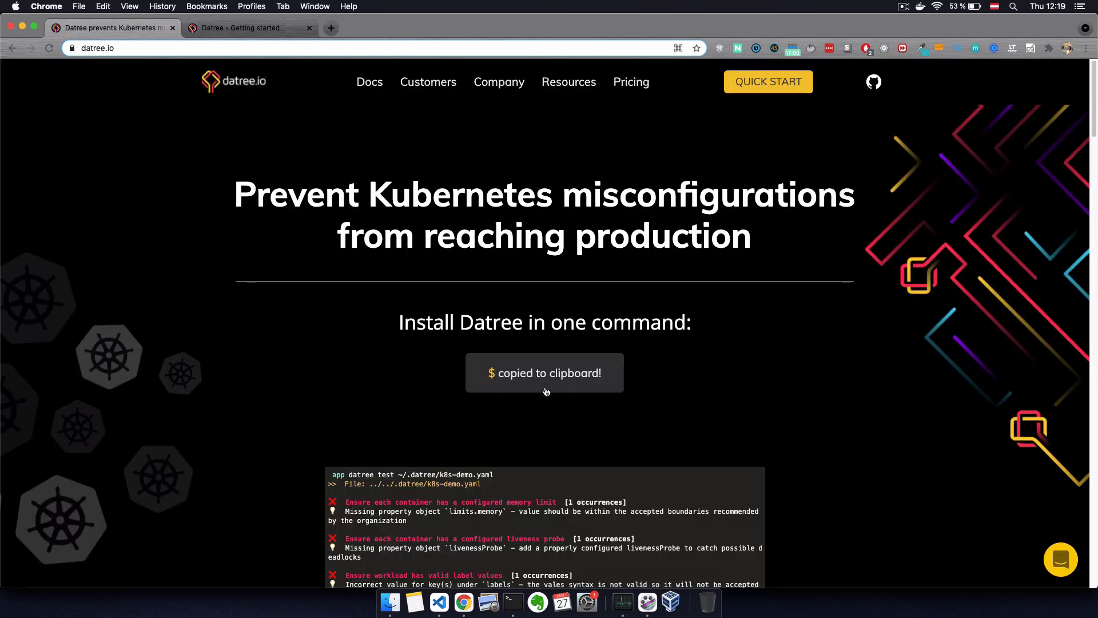
left_click(512, 602)
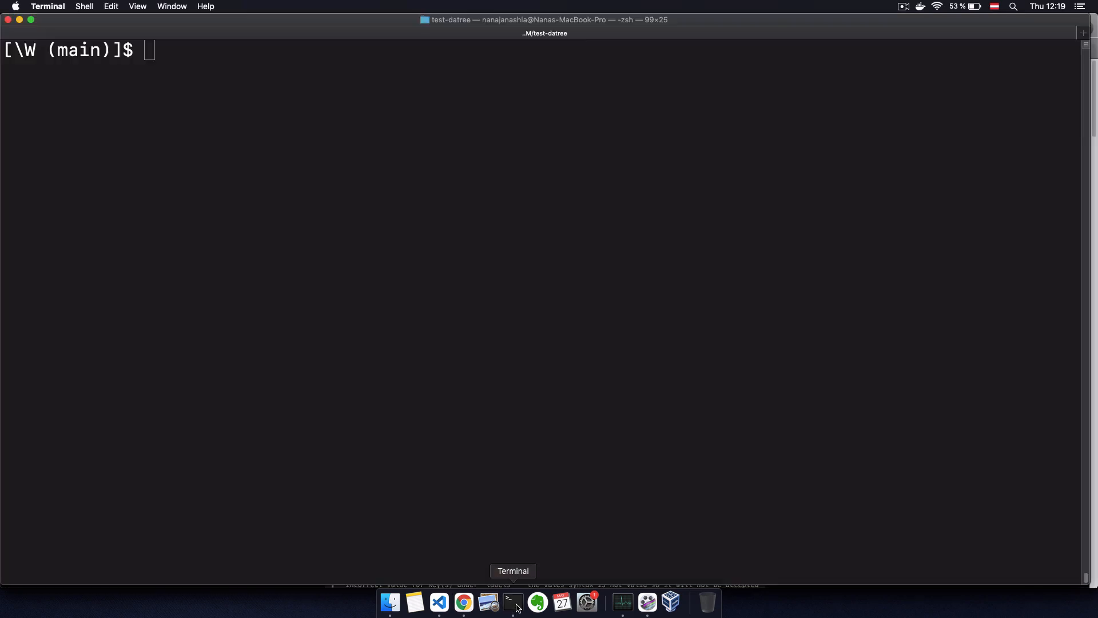
type("curl https://get.datree.io | /bin/bash")
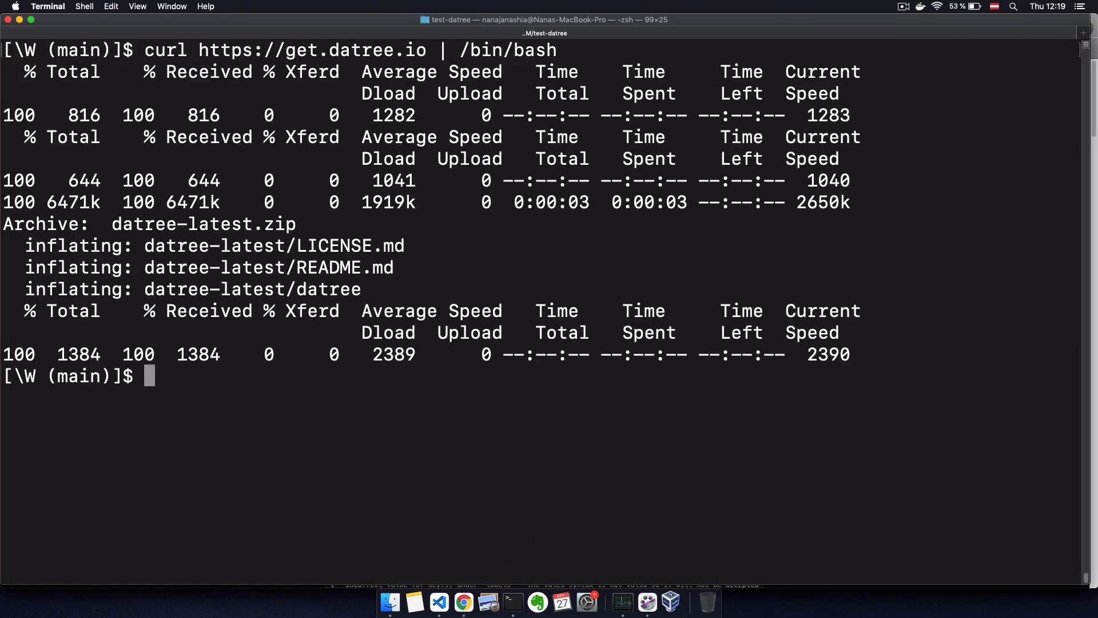
type("datree test config.yaml")
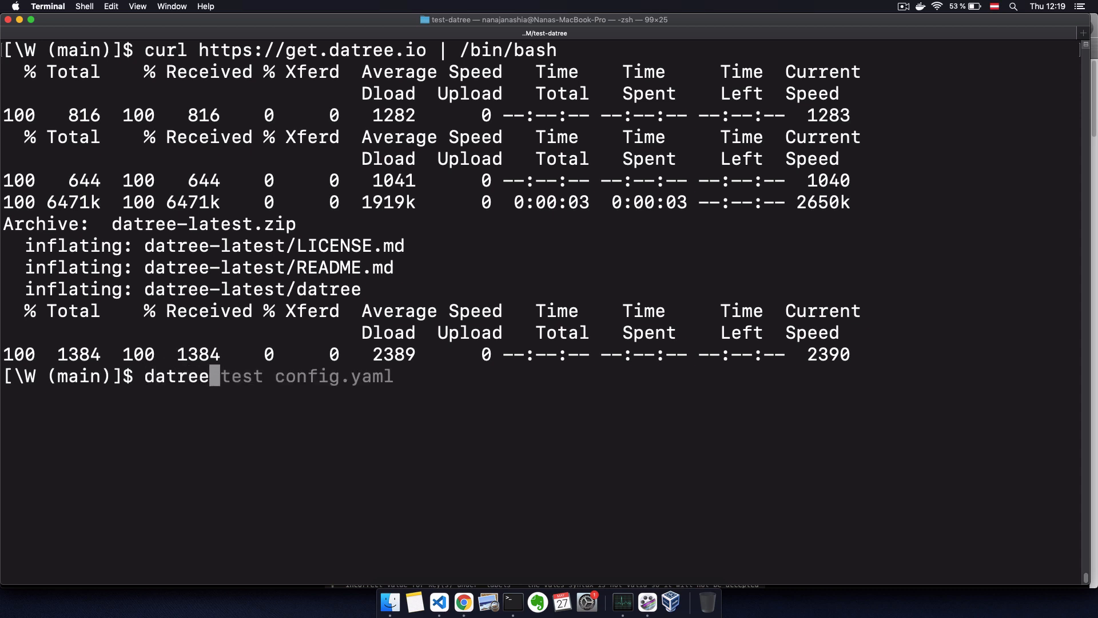
key("Enter")
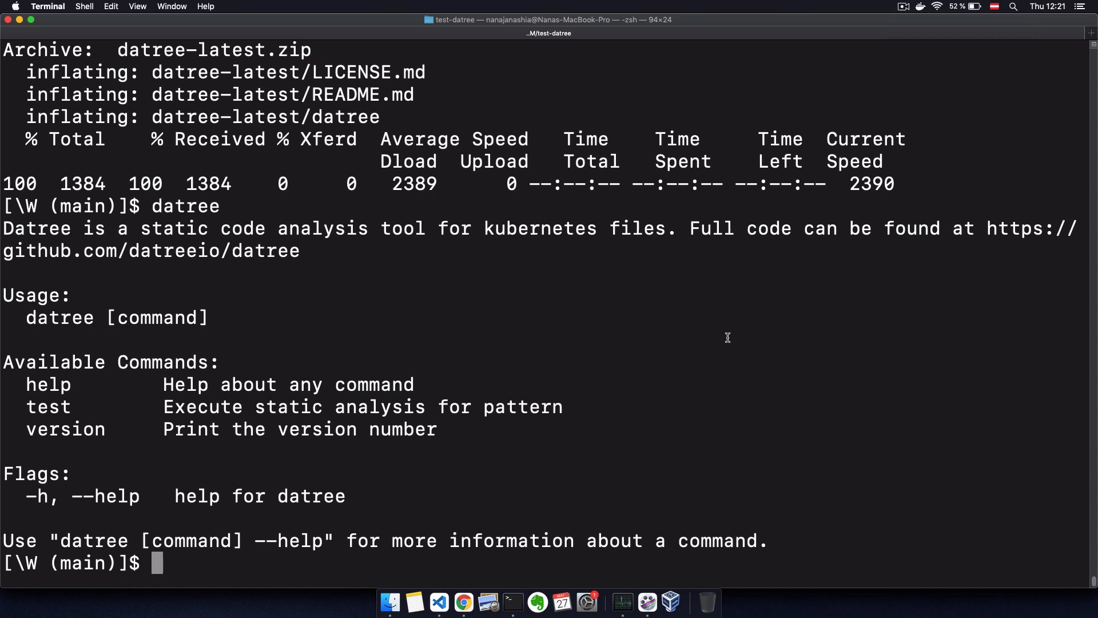
type("clear")
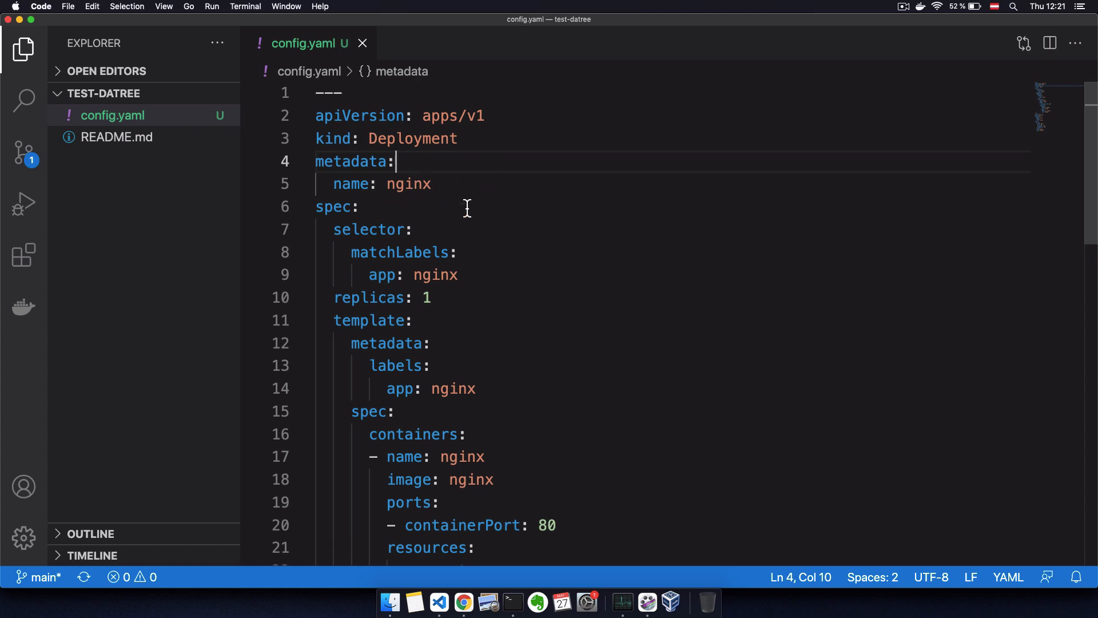
scroll("down", 3)
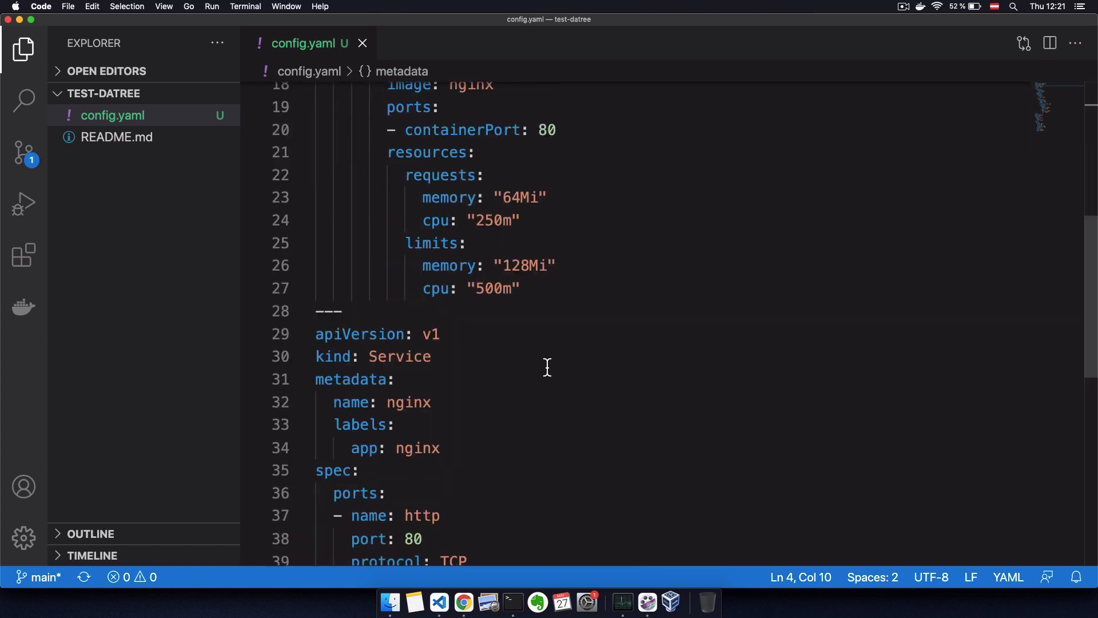
scroll("down", 3)
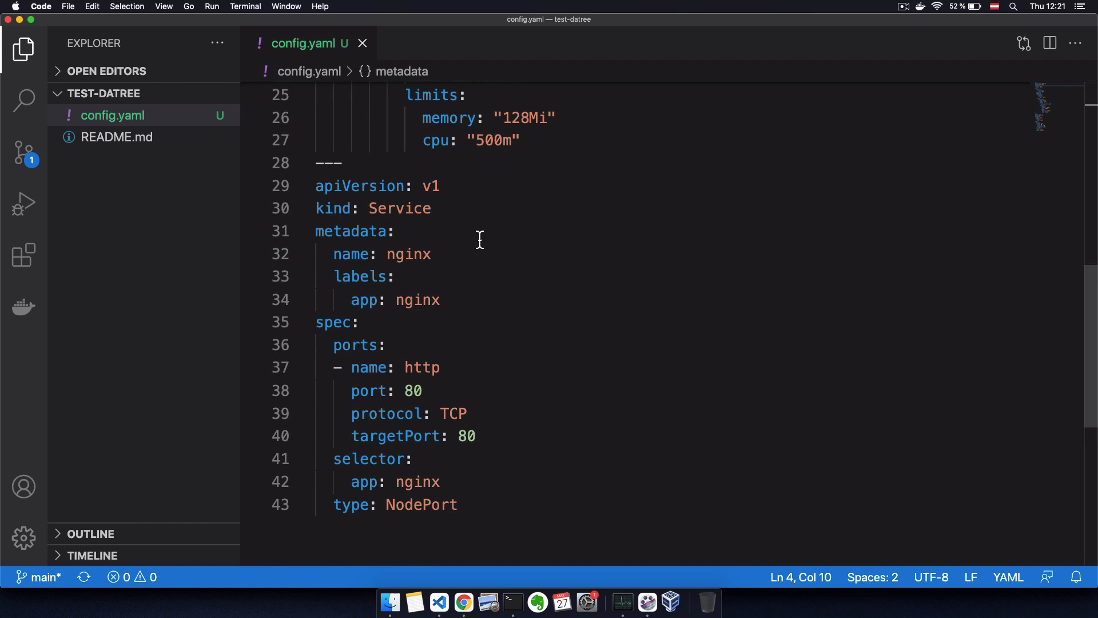
mouse_move(485, 279)
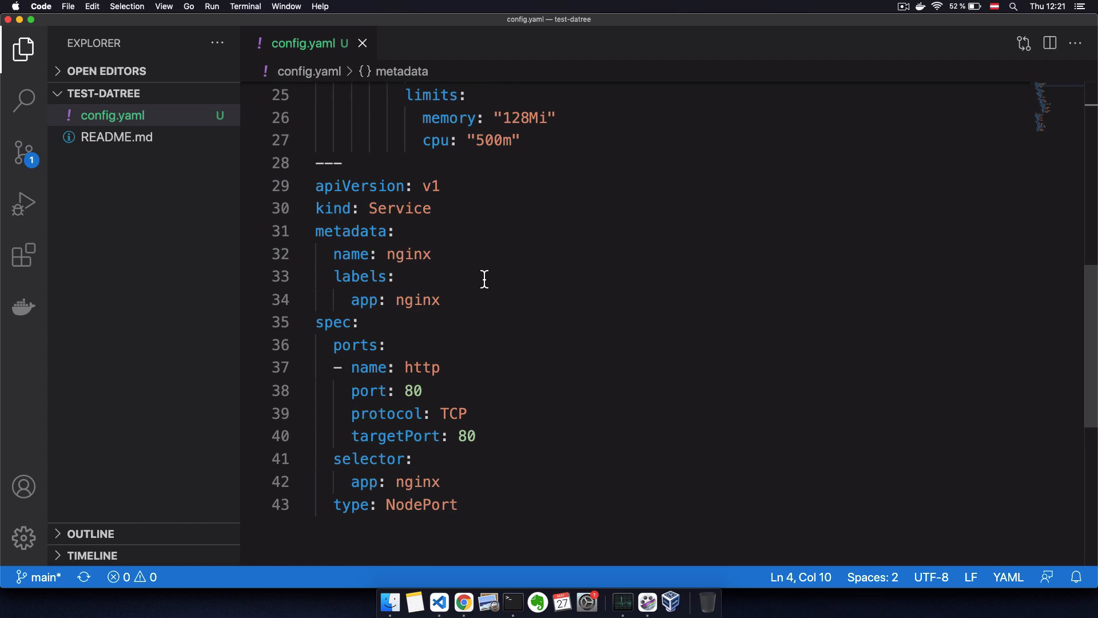
mouse_move(499, 437)
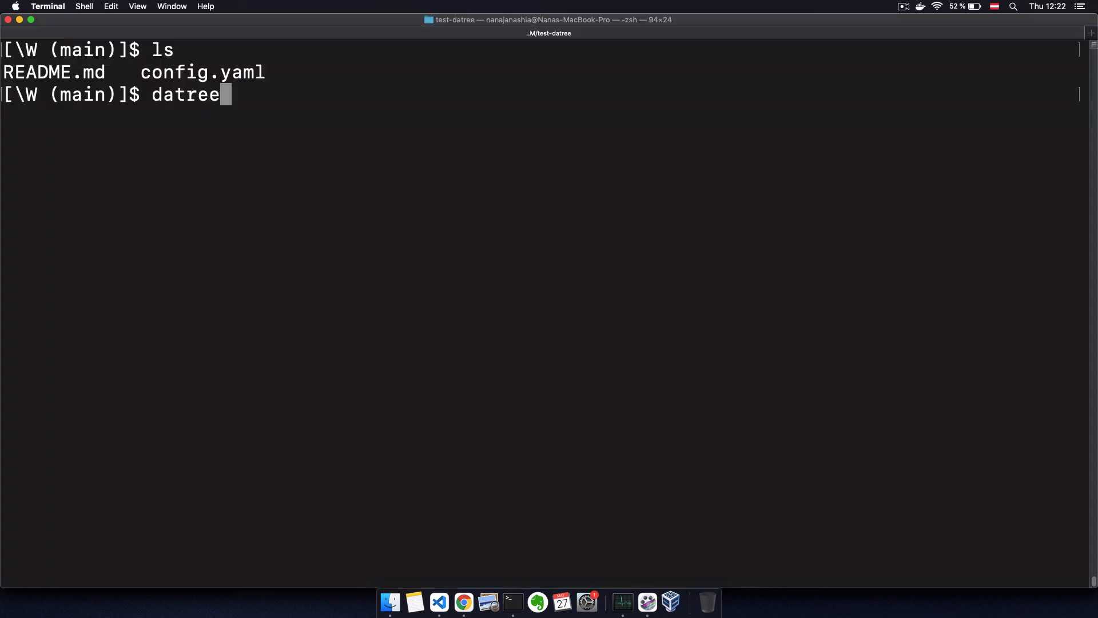
Step: Run datree test config.yaml and read the five failed policy rules in the output
type("test config.yaml")
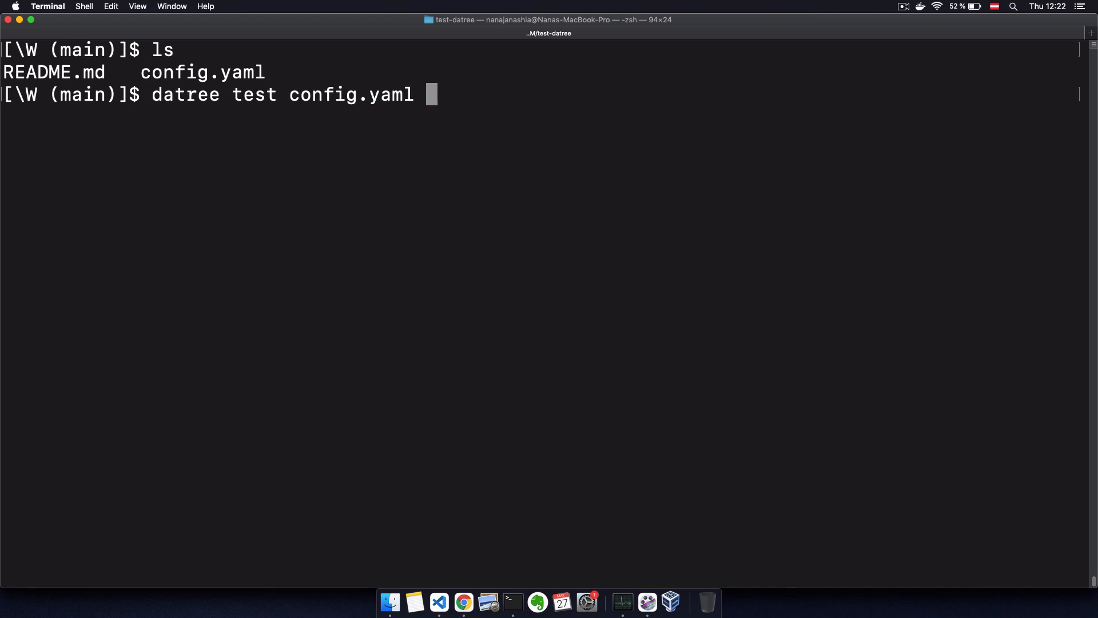
key("Return")
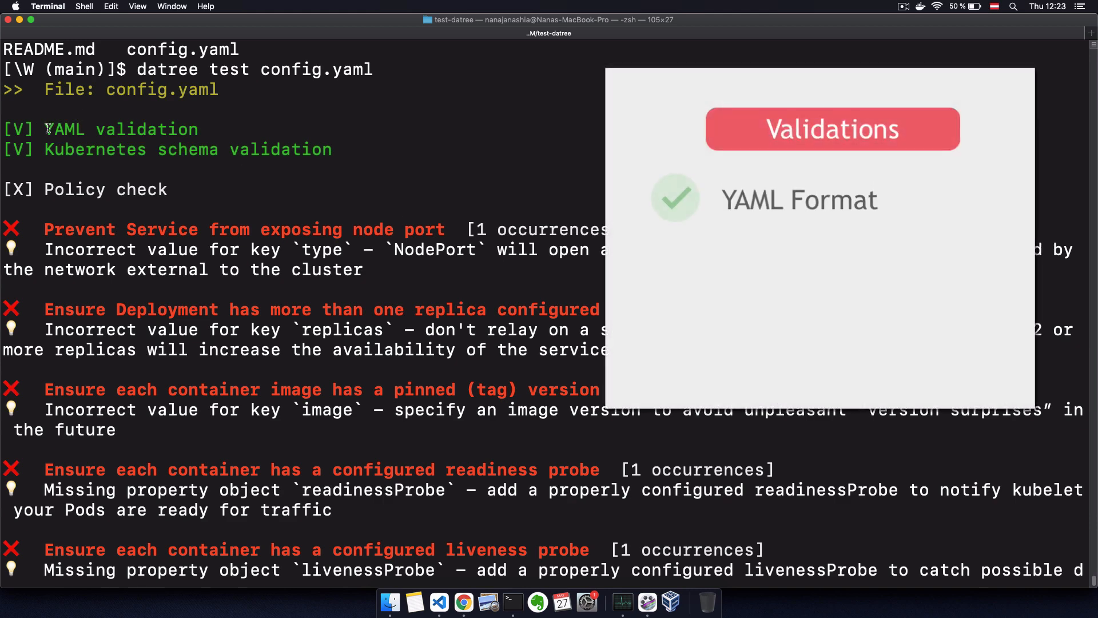
double_click(64, 129)
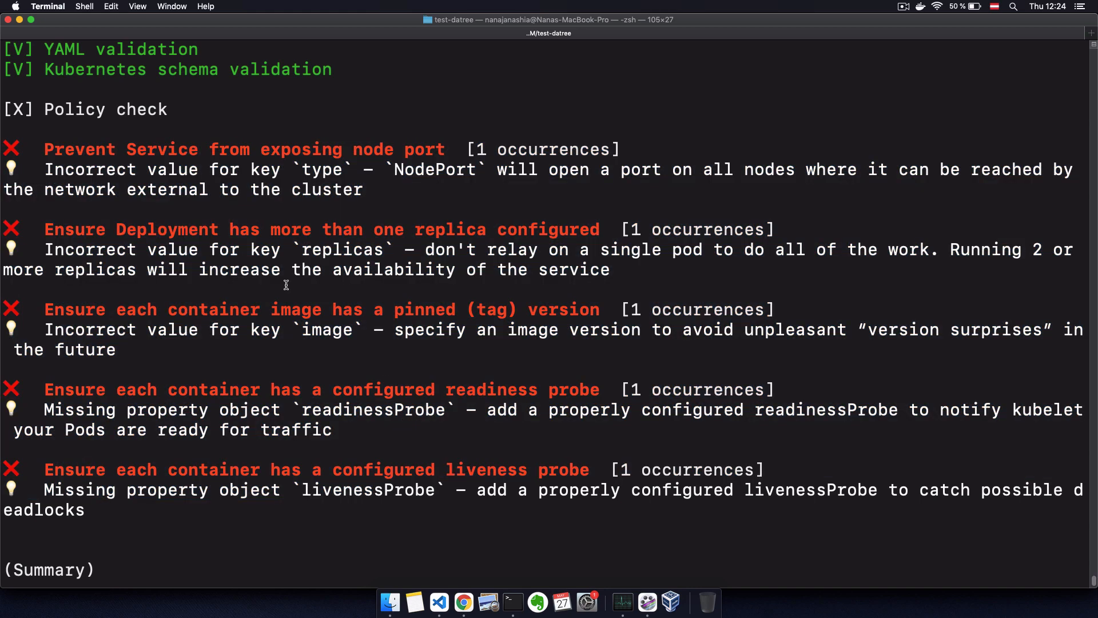
mouse_move(283, 206)
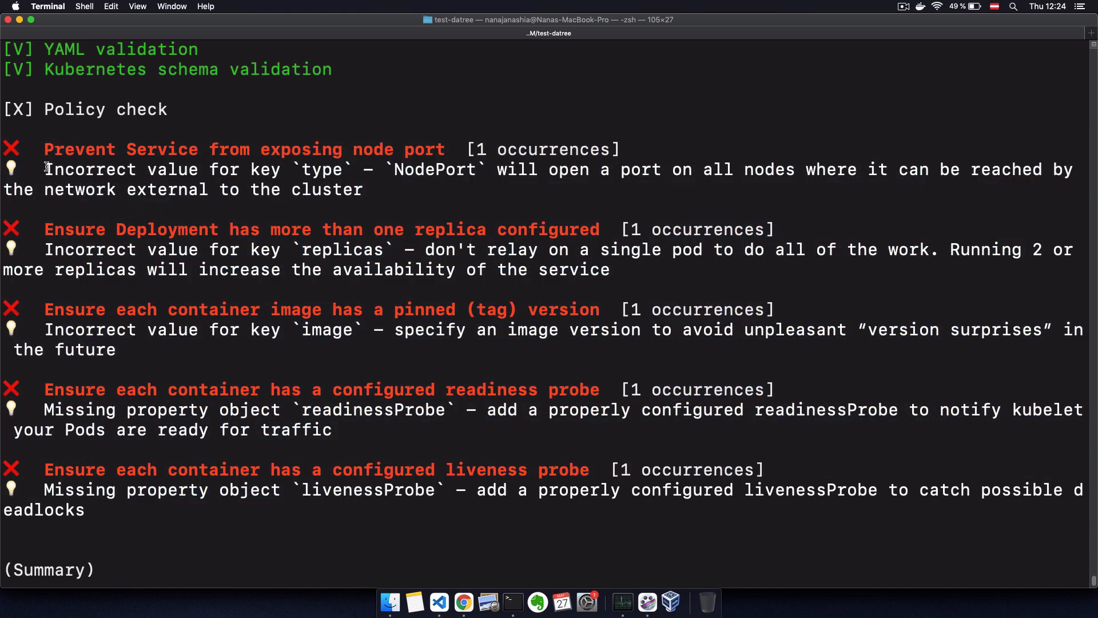
mouse_move(135, 249)
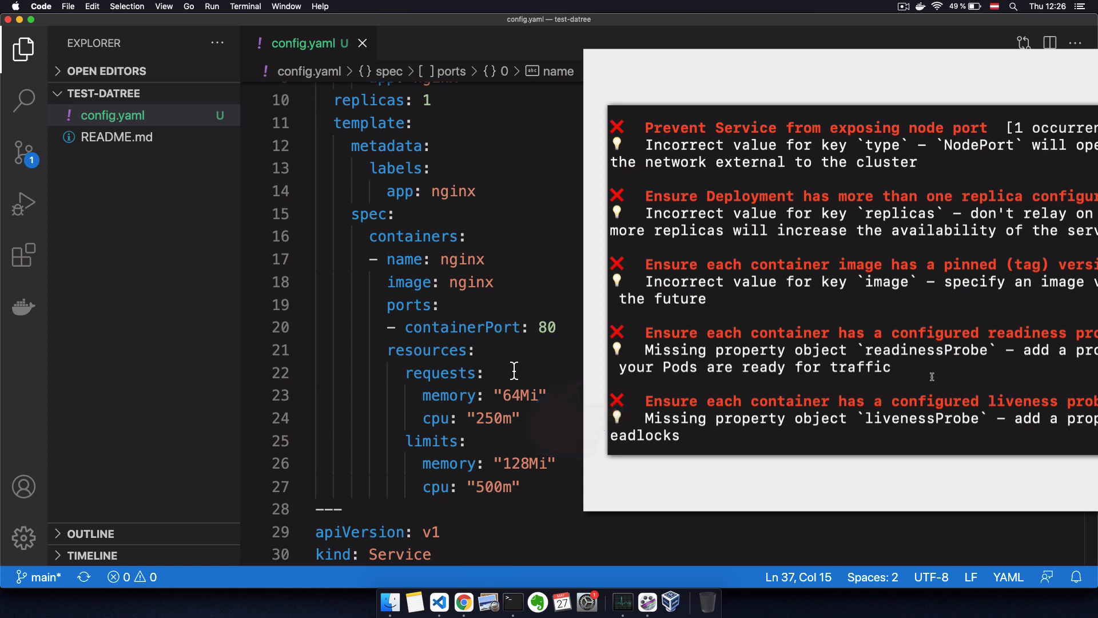
Step: Compare the replicas: 1 line in config.yaml against the 5-failed, 16-passed test summary
double_click(471, 281)
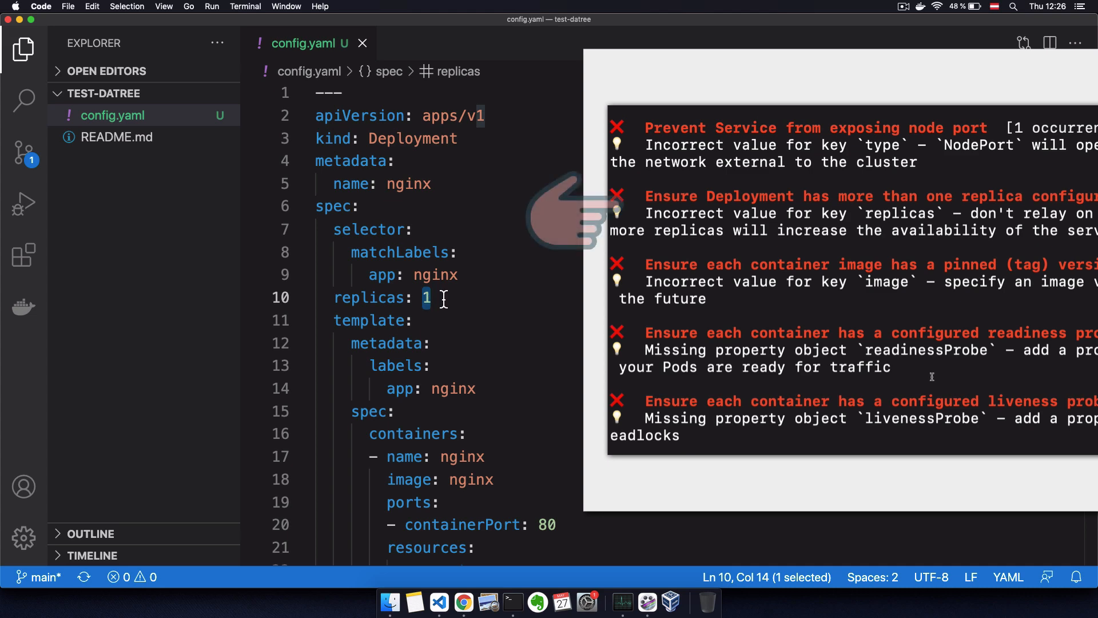
scroll("down", 3)
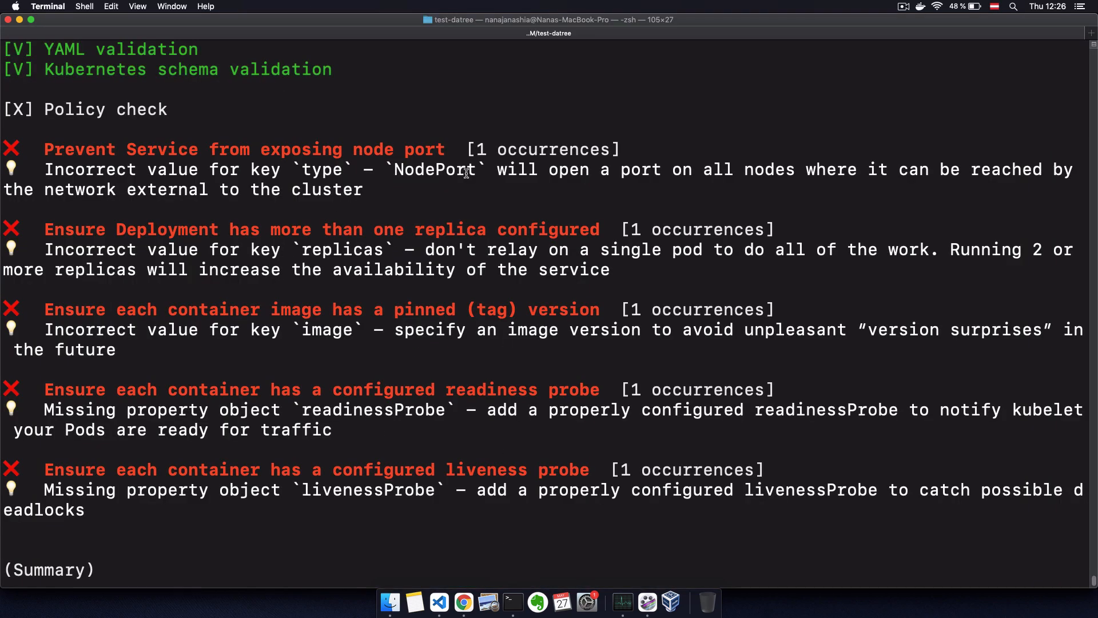
mouse_move(447, 327)
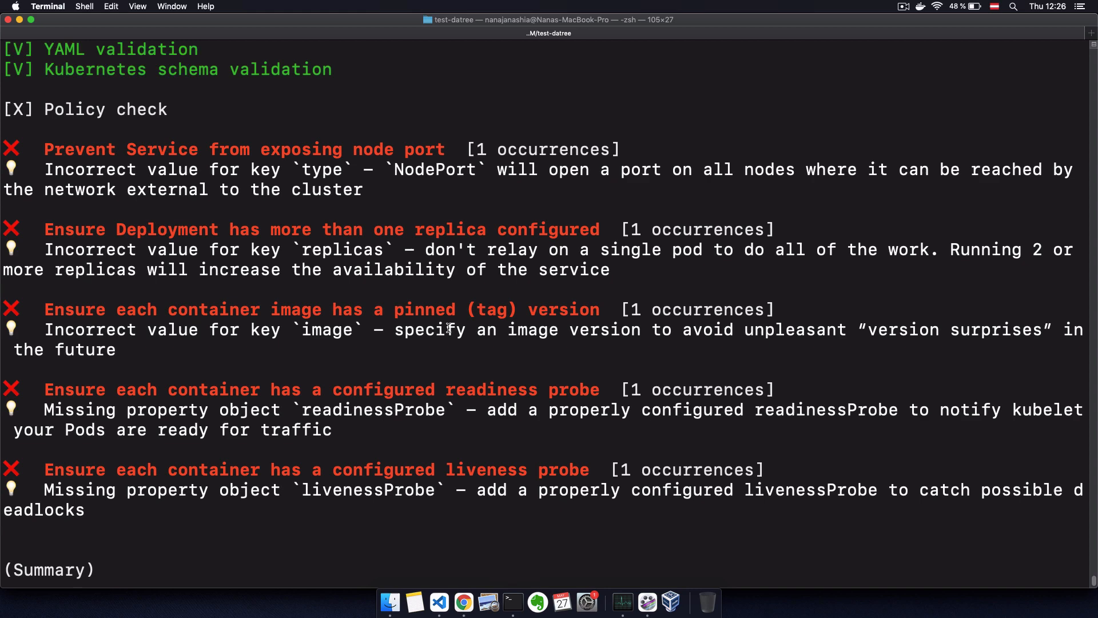
scroll("down", 3)
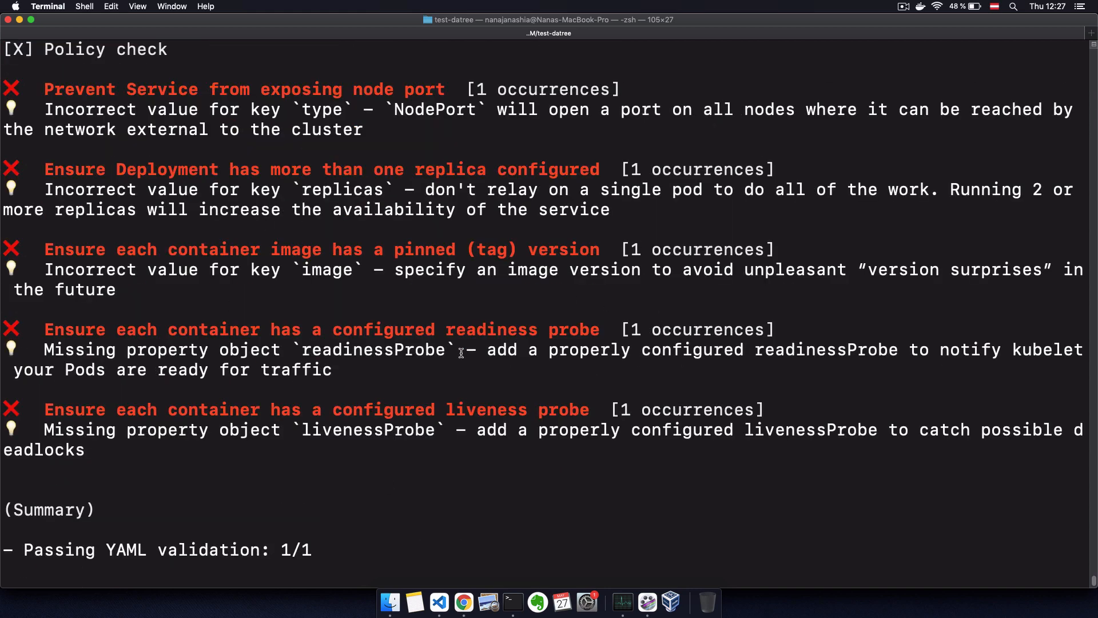
scroll("down", 3)
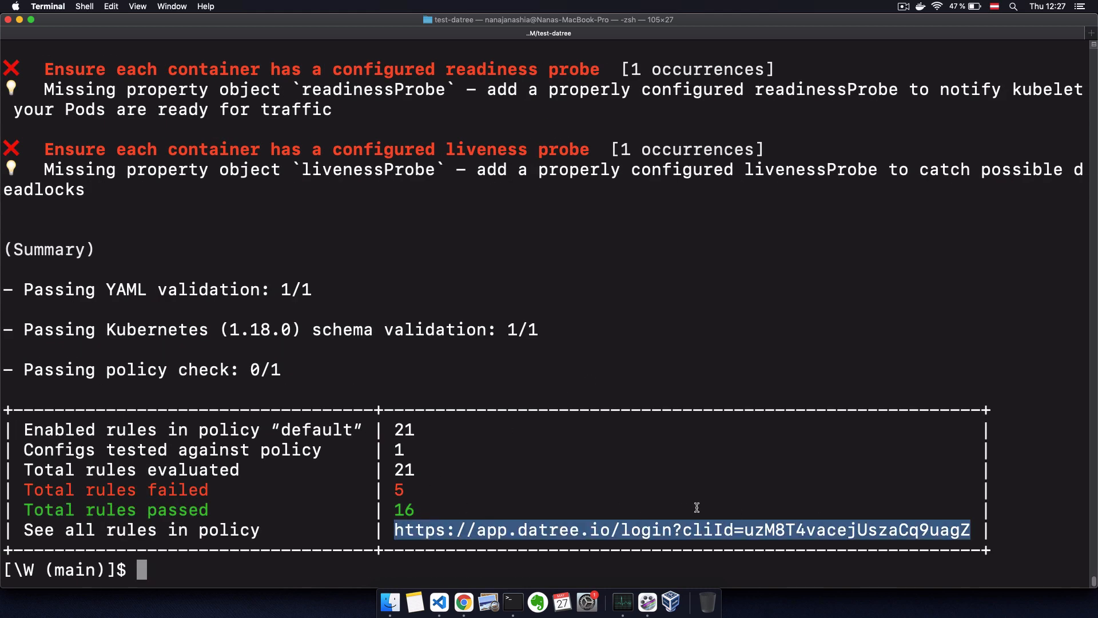
mouse_move(645, 510)
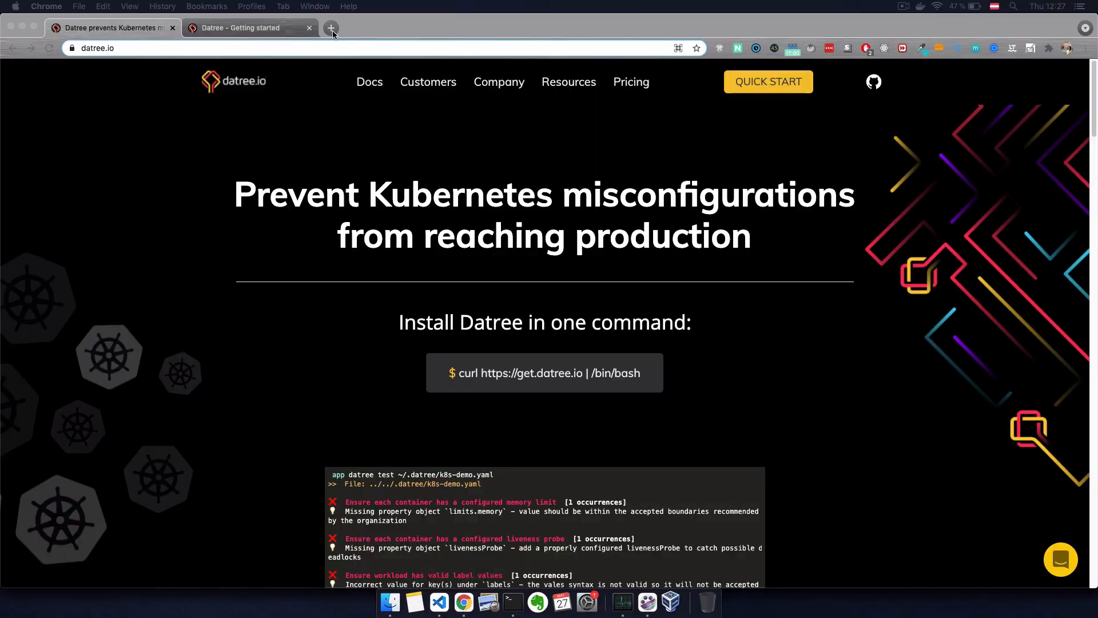
Step: Browse Datree's built-in Policies page, then review the three failing rules back in Terminal
left_click(330, 27)
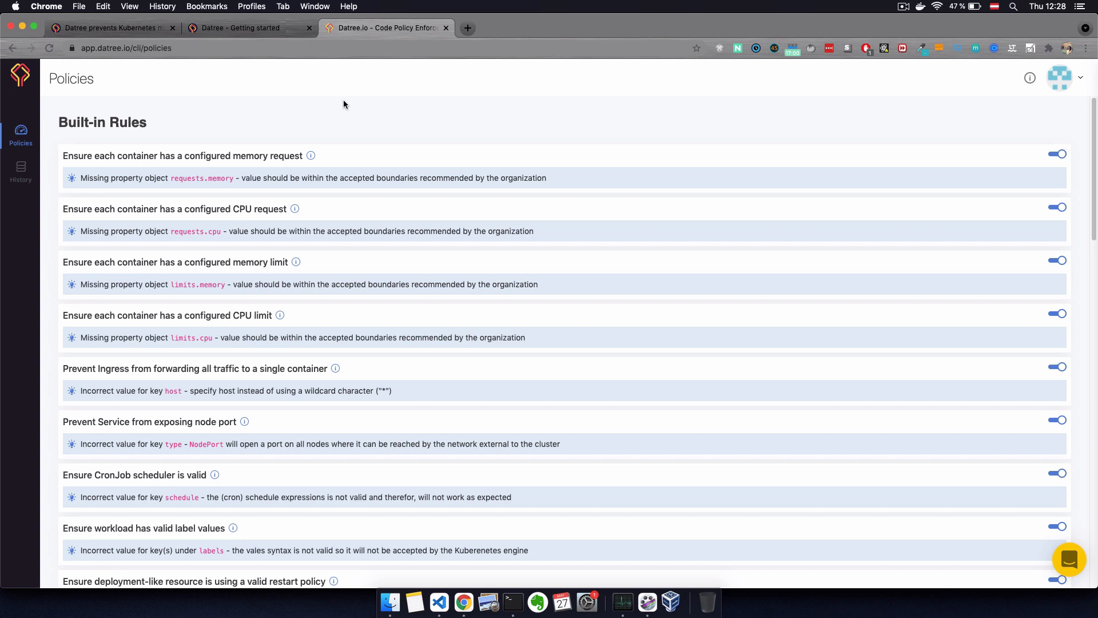
mouse_move(1068, 85)
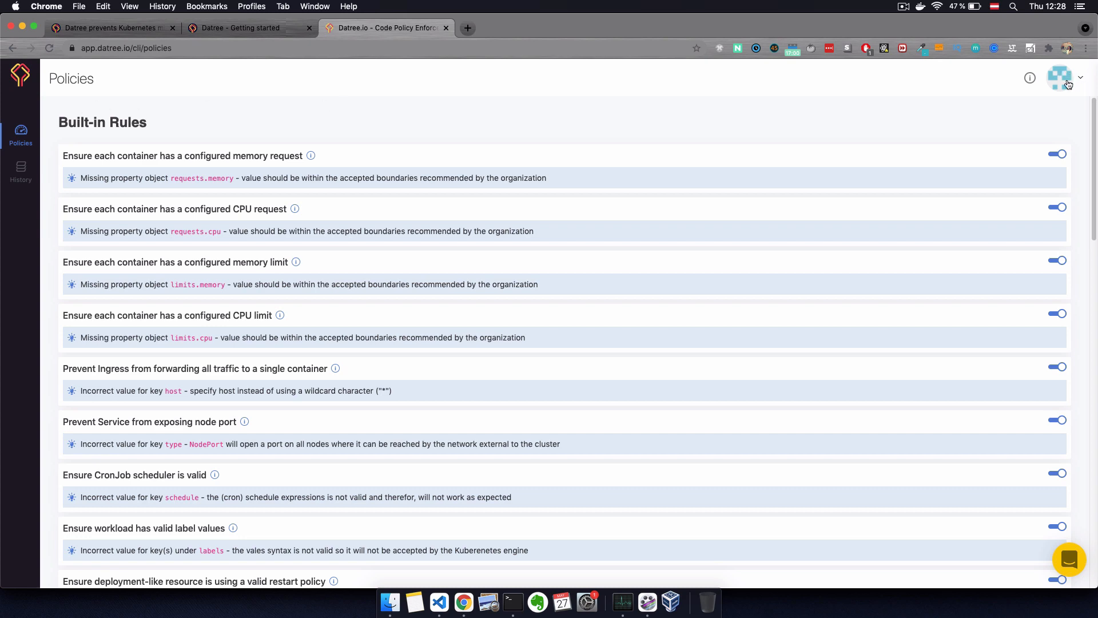
mouse_move(512, 605)
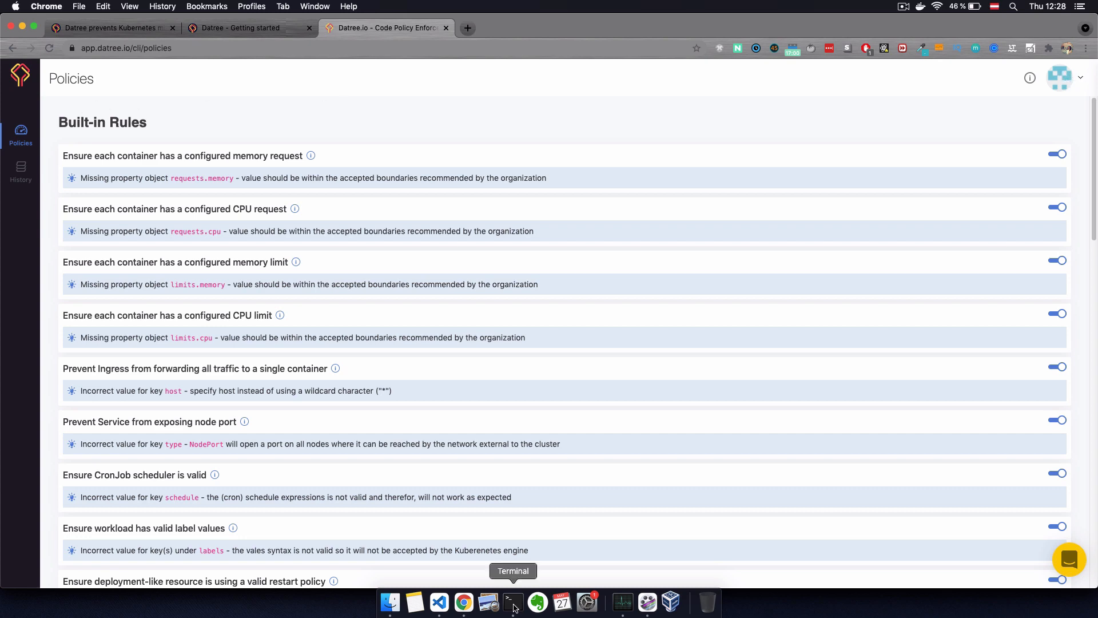
left_click(512, 601)
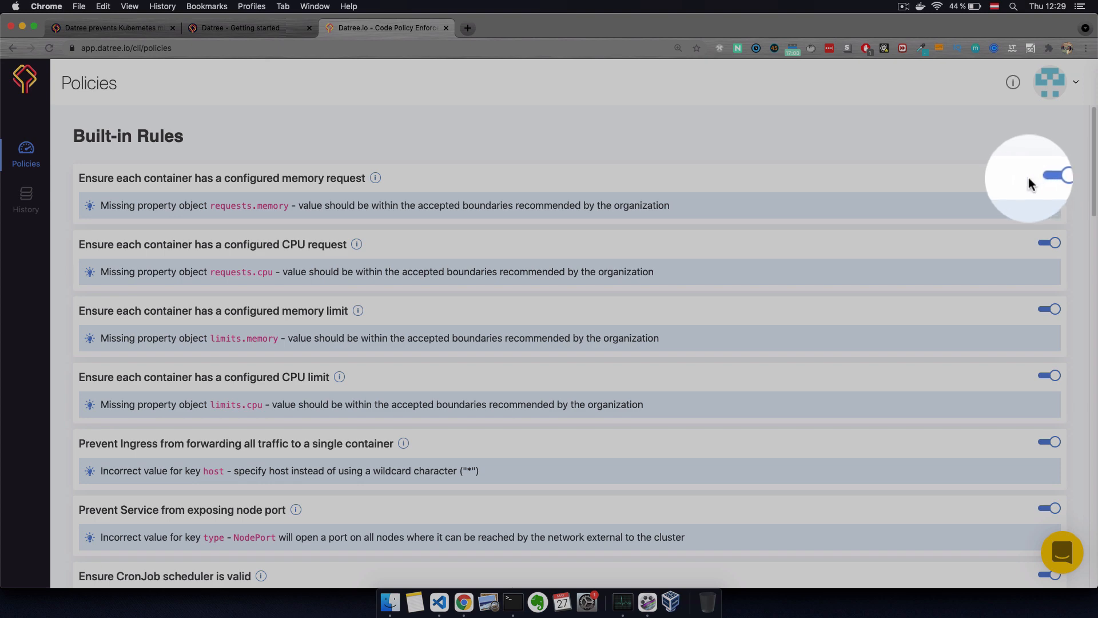
scroll("down", 3)
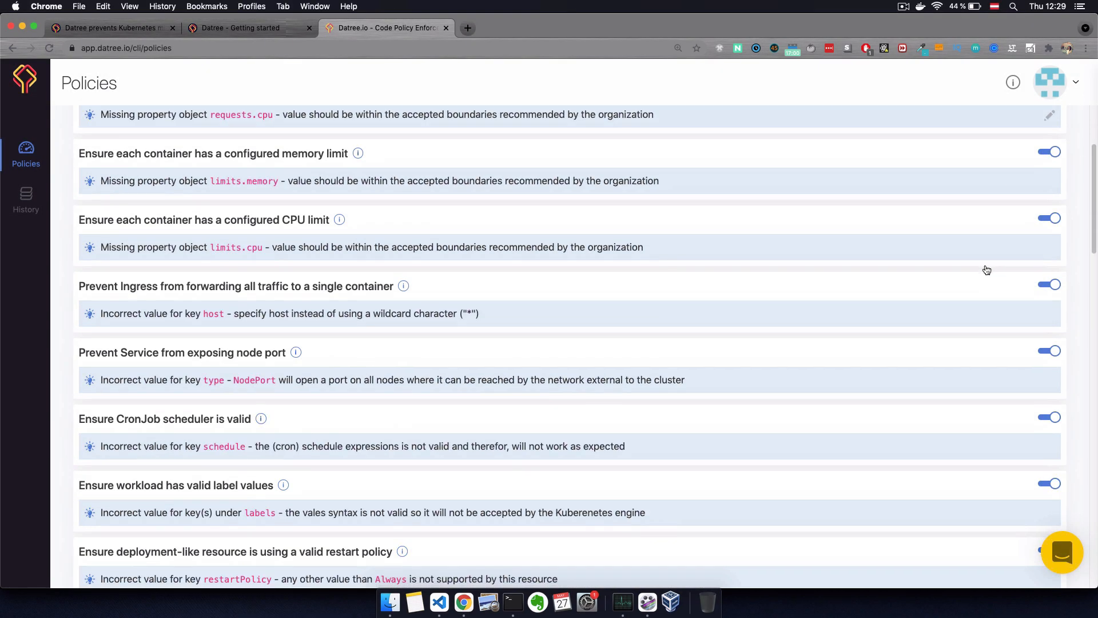
scroll("down", 3)
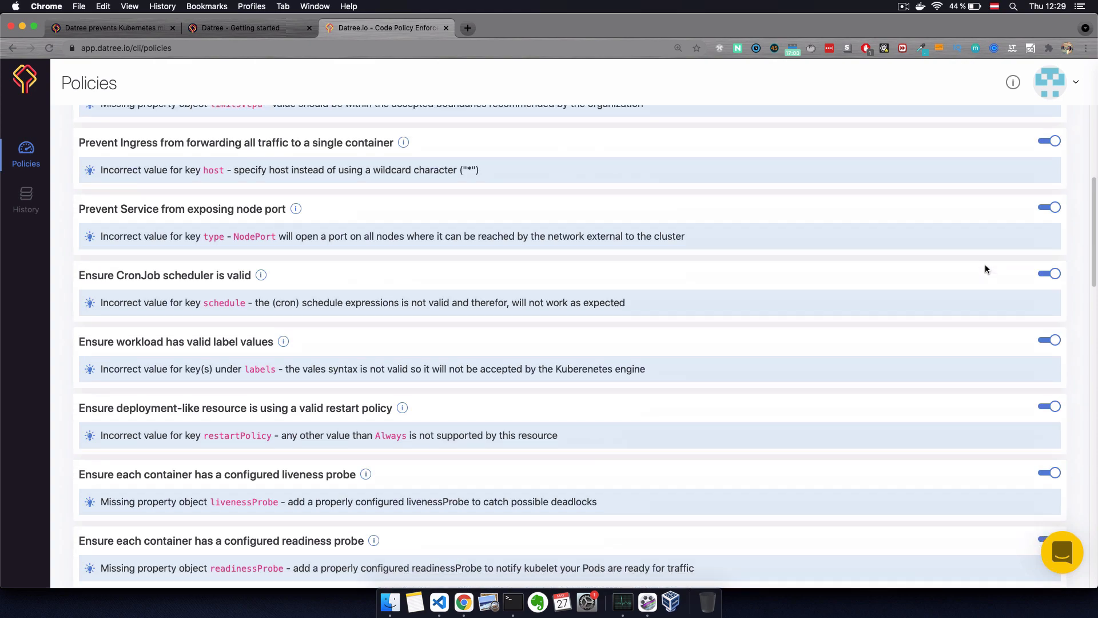
scroll("down", 3)
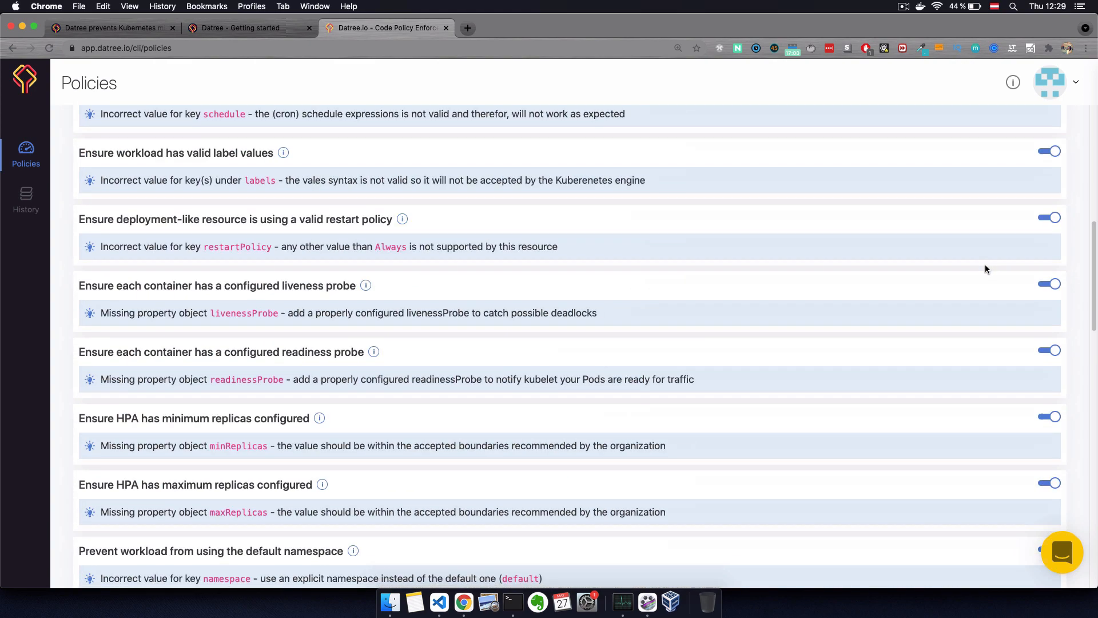
scroll("down", 3)
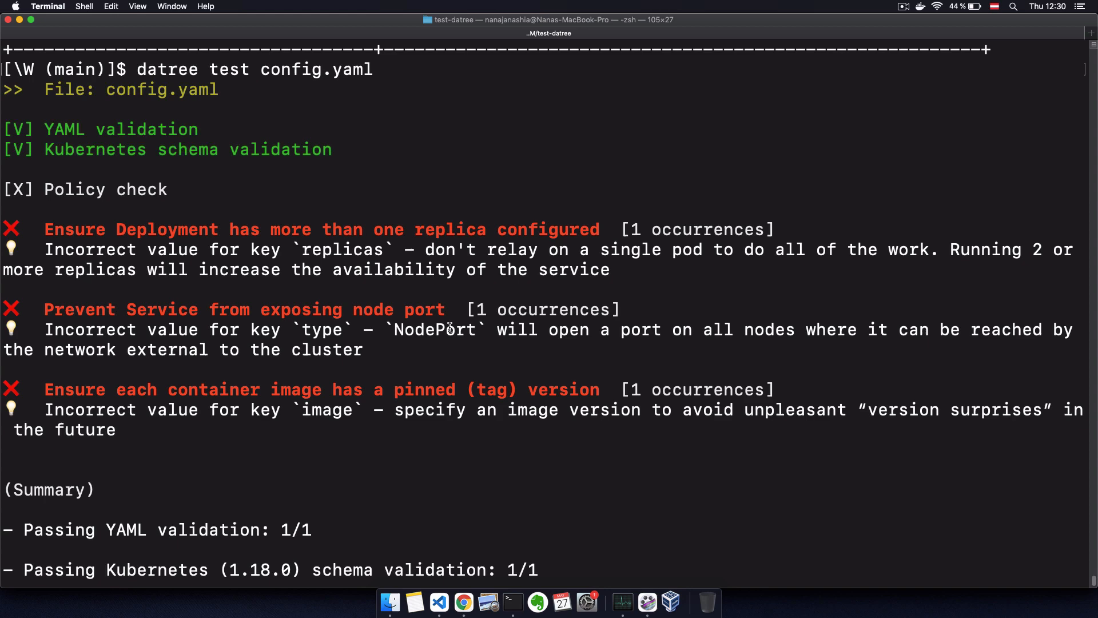
mouse_move(470, 356)
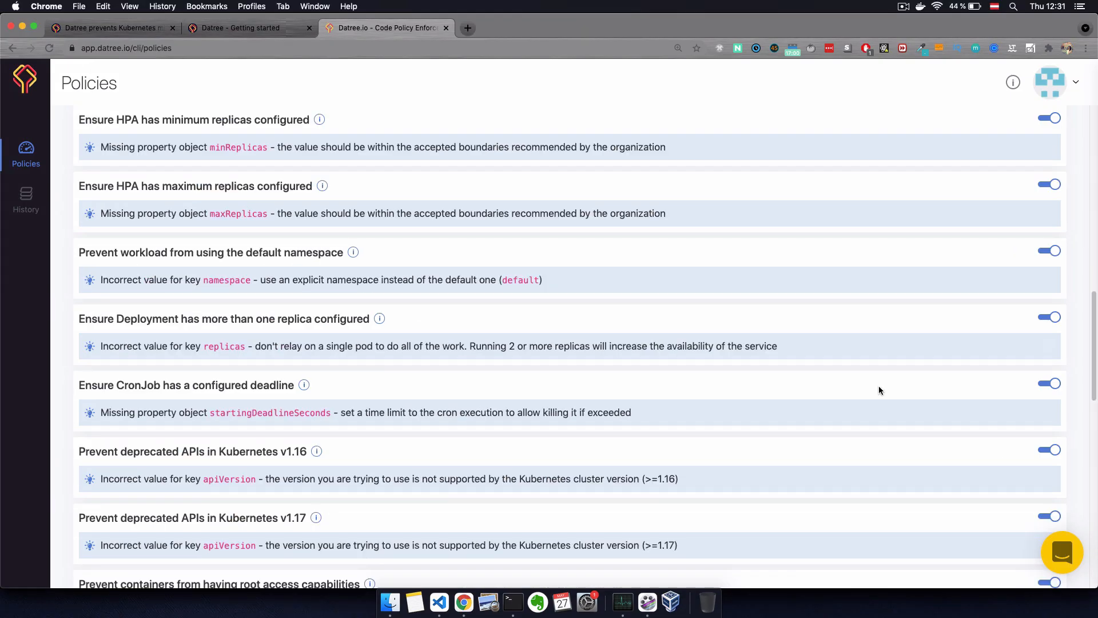
mouse_move(1013, 355)
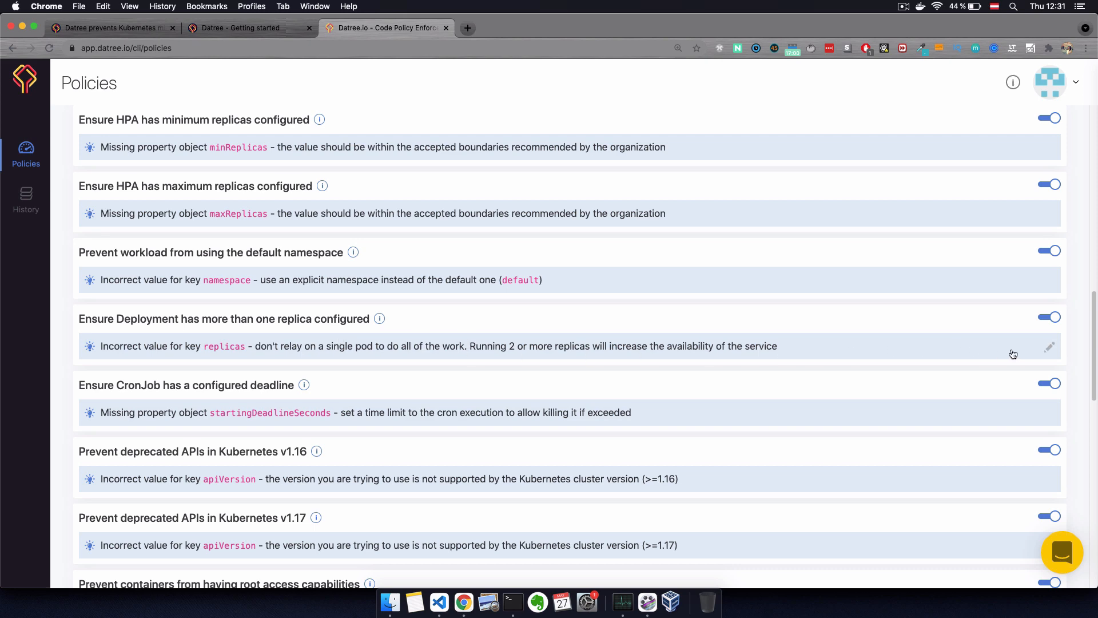
mouse_move(512, 601)
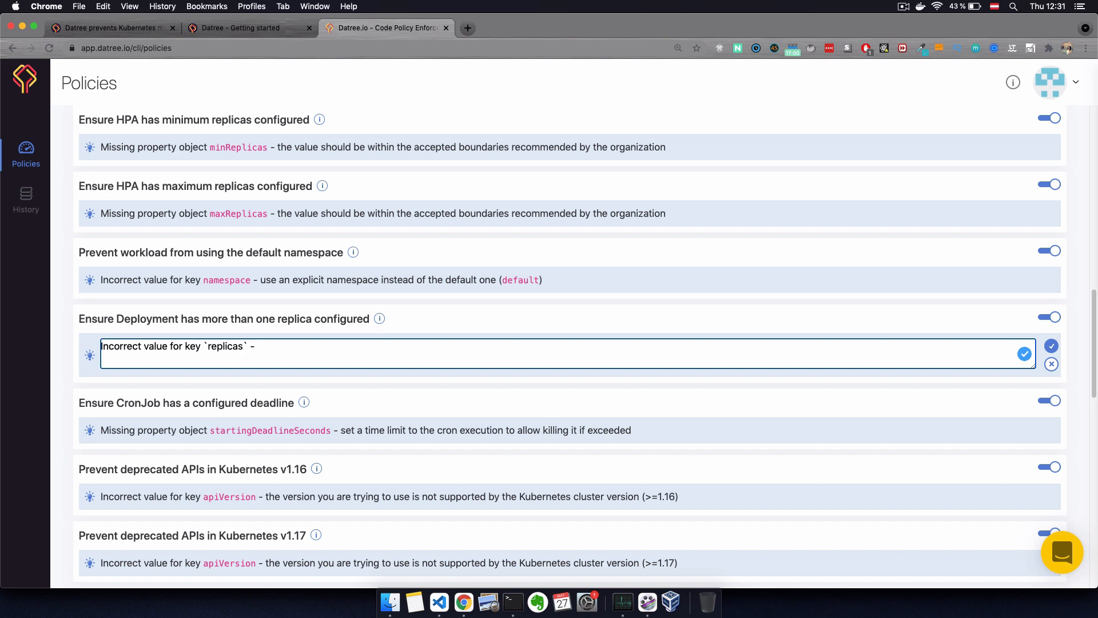
Step: Write the custom message 'in our projects use at least 3 replicas' on the replica rule
type("in our projects we alway")
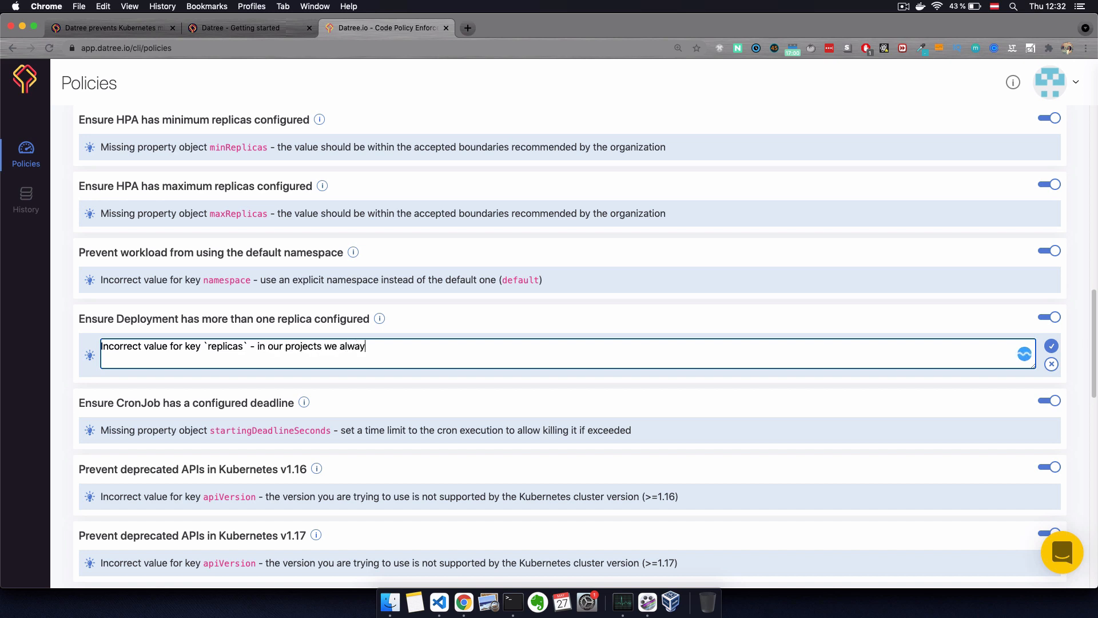
type("s use at le")
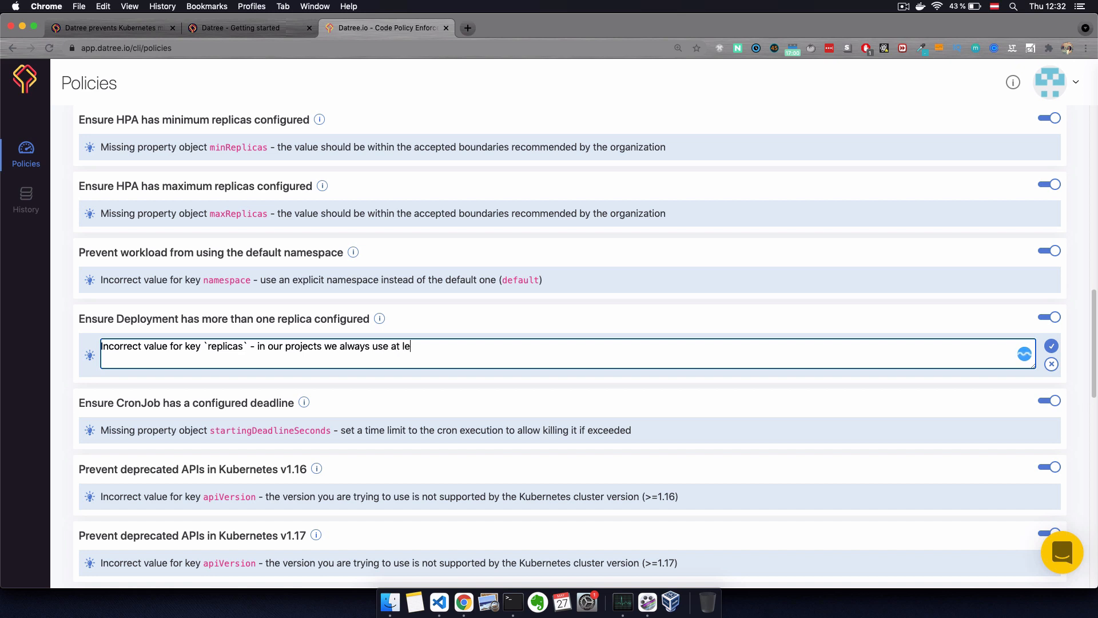
type("ast 3 replicas")
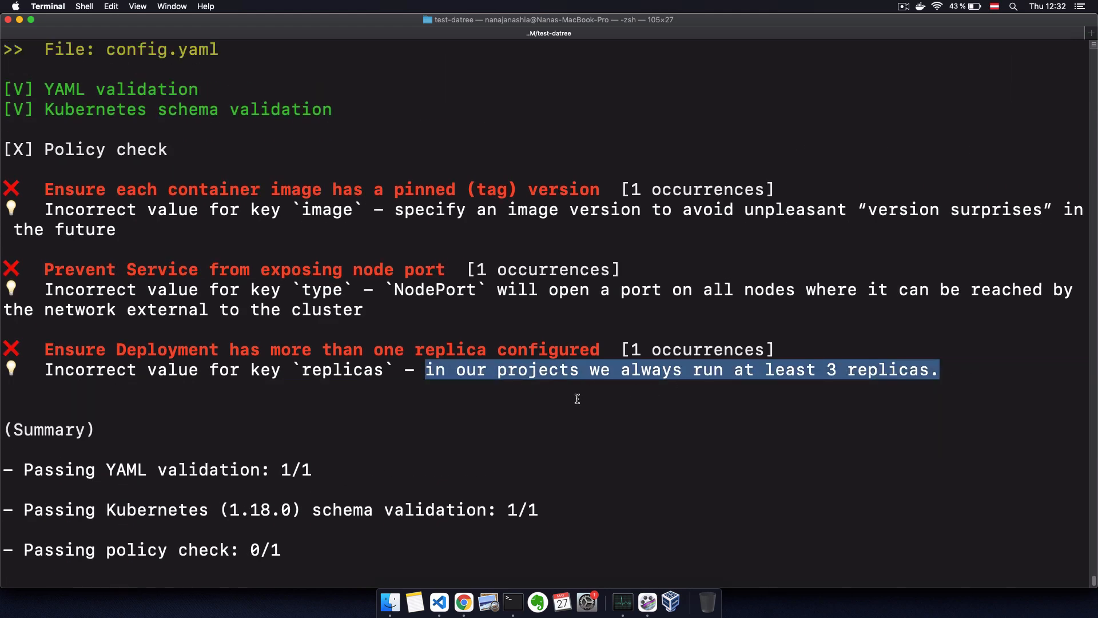
Step: Check the custom replicas message in the rerun output, then return to the Policies page
left_click(437, 395)
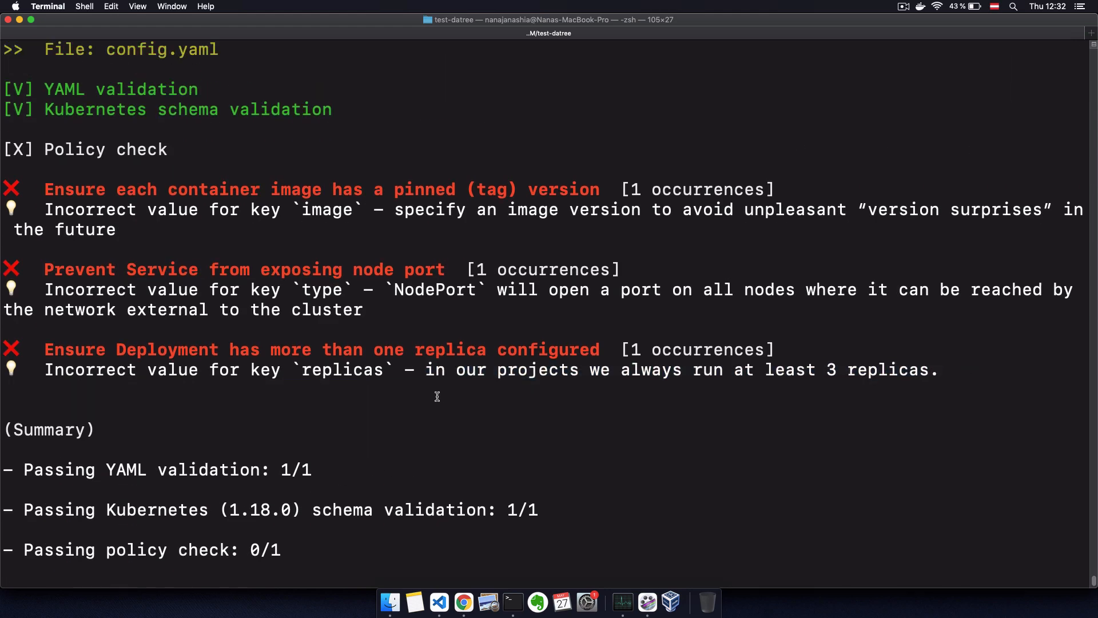
mouse_move(171, 282)
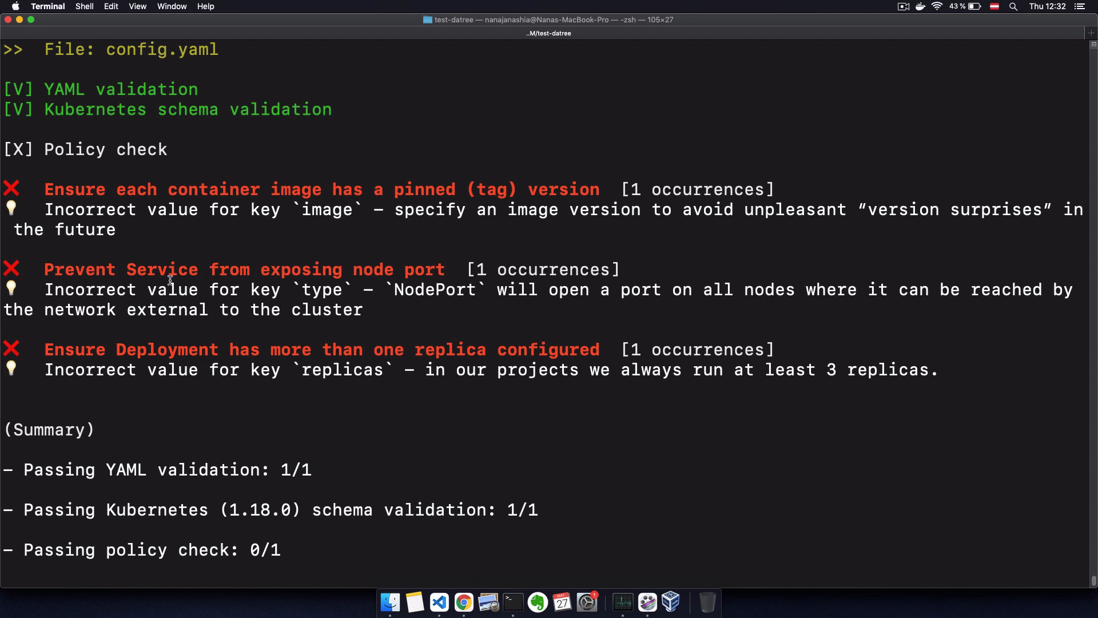
mouse_move(417, 280)
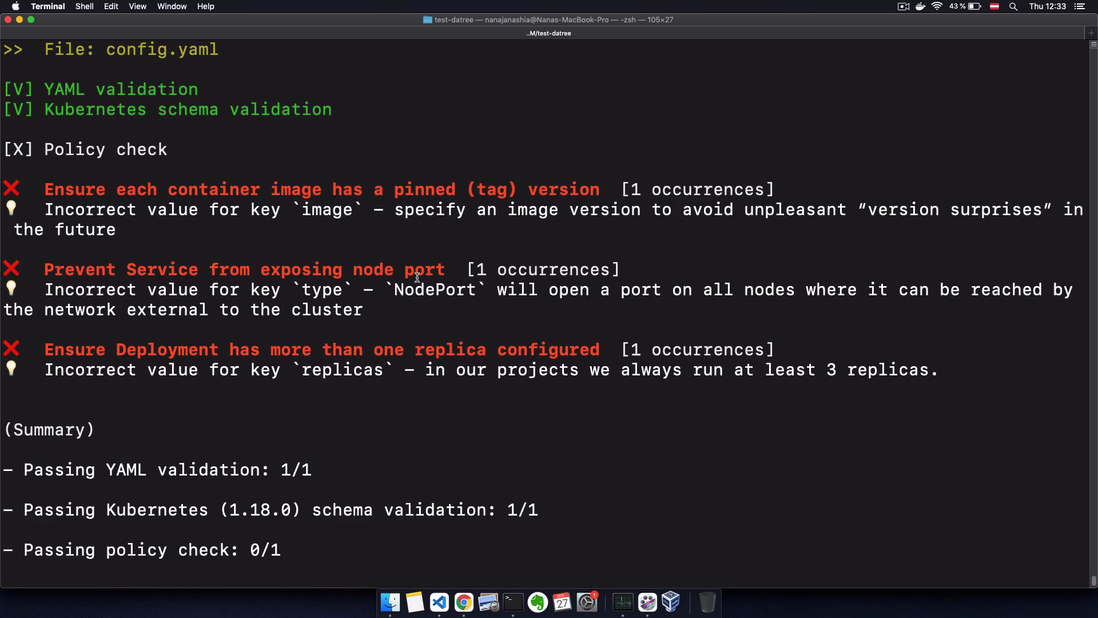
left_click(461, 601)
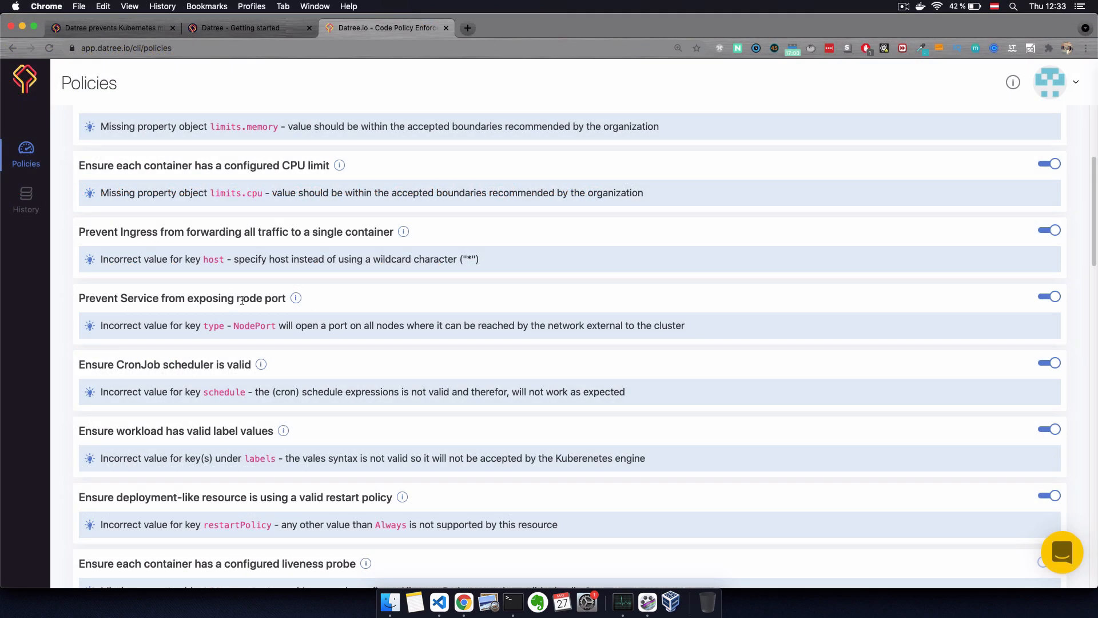
mouse_move(304, 305)
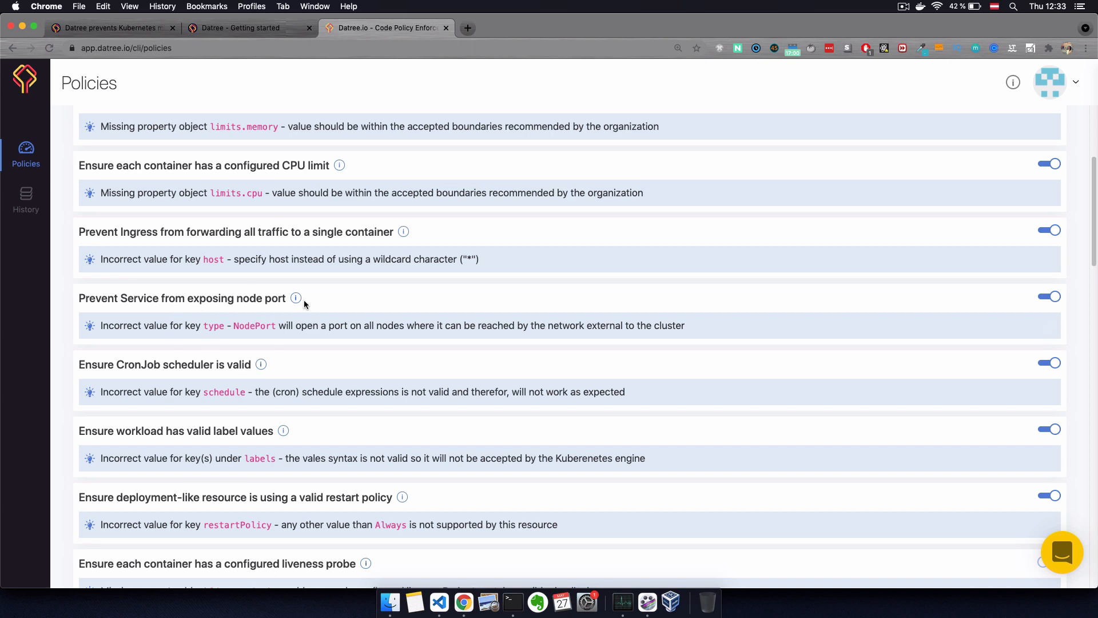
mouse_move(295, 297)
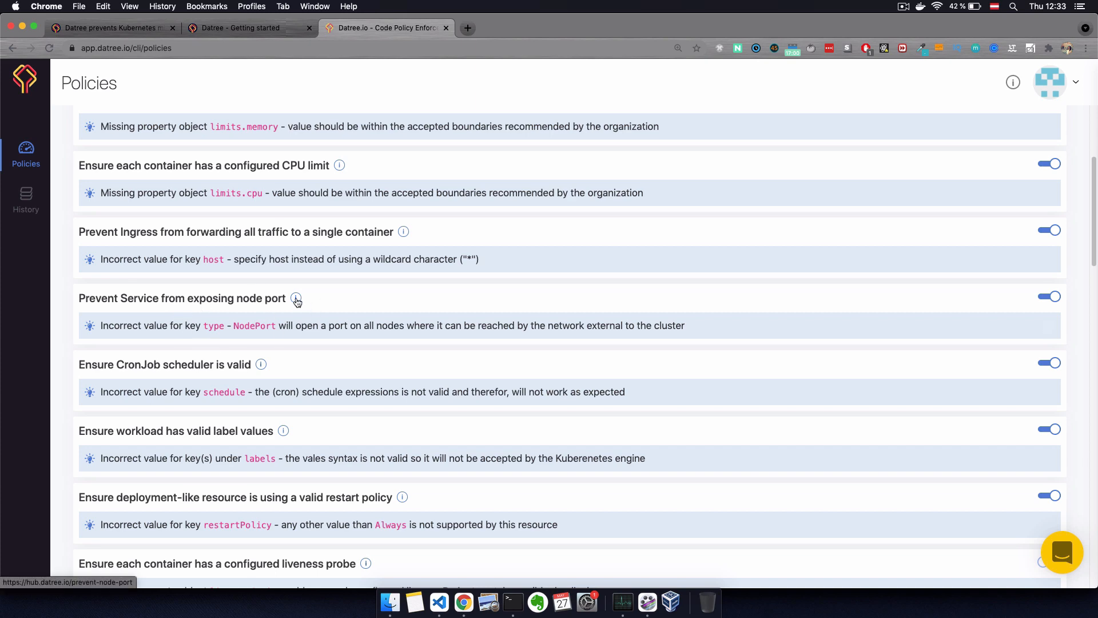
Step: Bring up the docs for 'Prevent Service from exposing node port' via its info icon
left_click(296, 299)
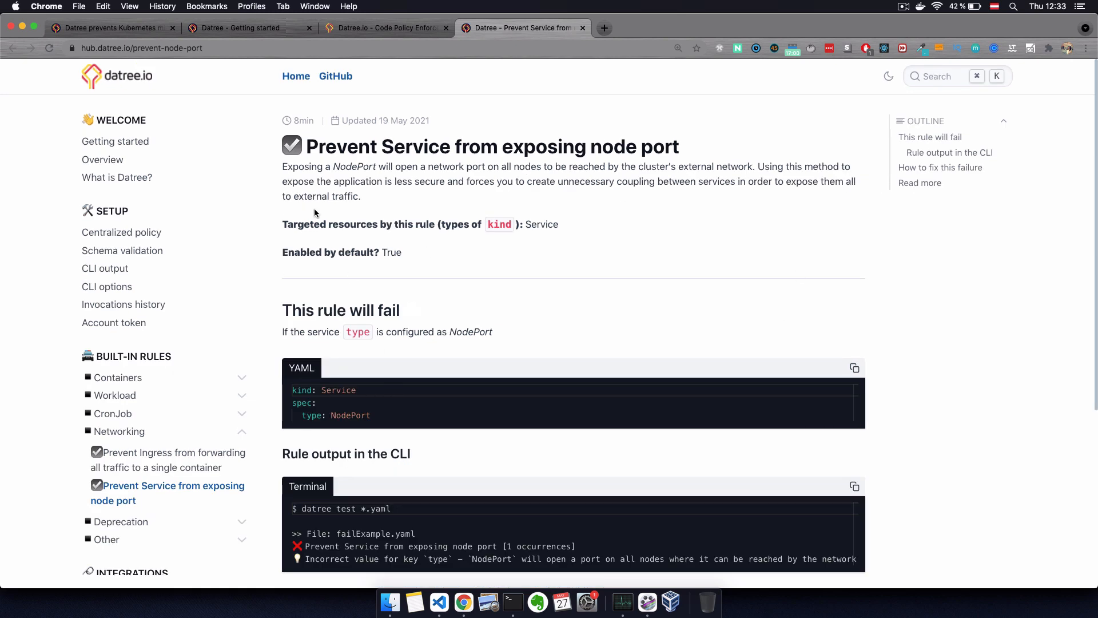
mouse_move(283, 167)
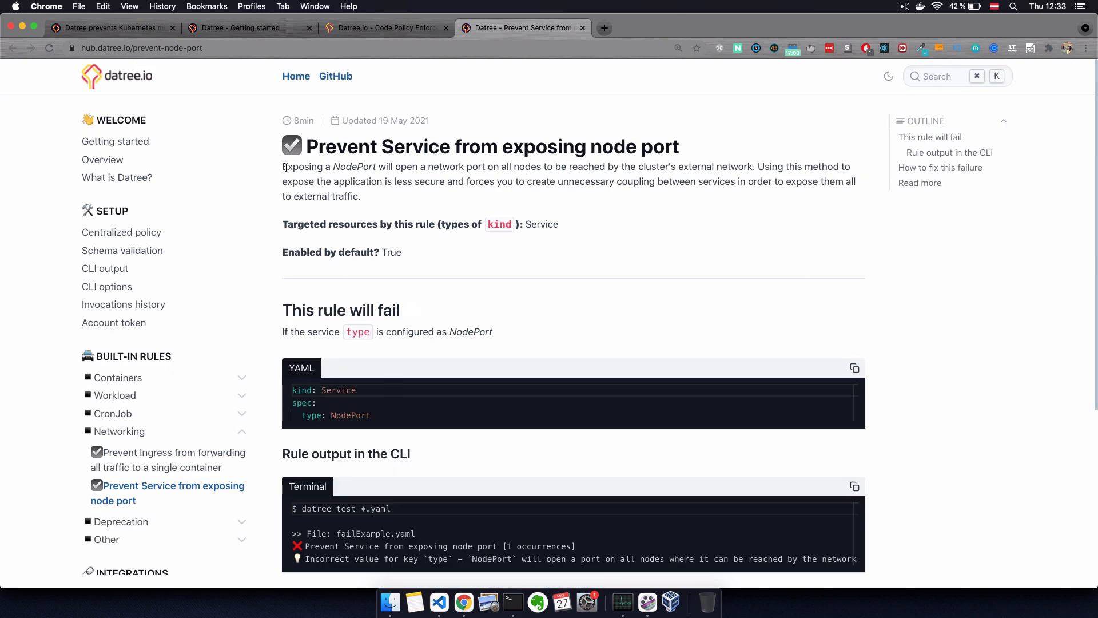
mouse_move(795, 208)
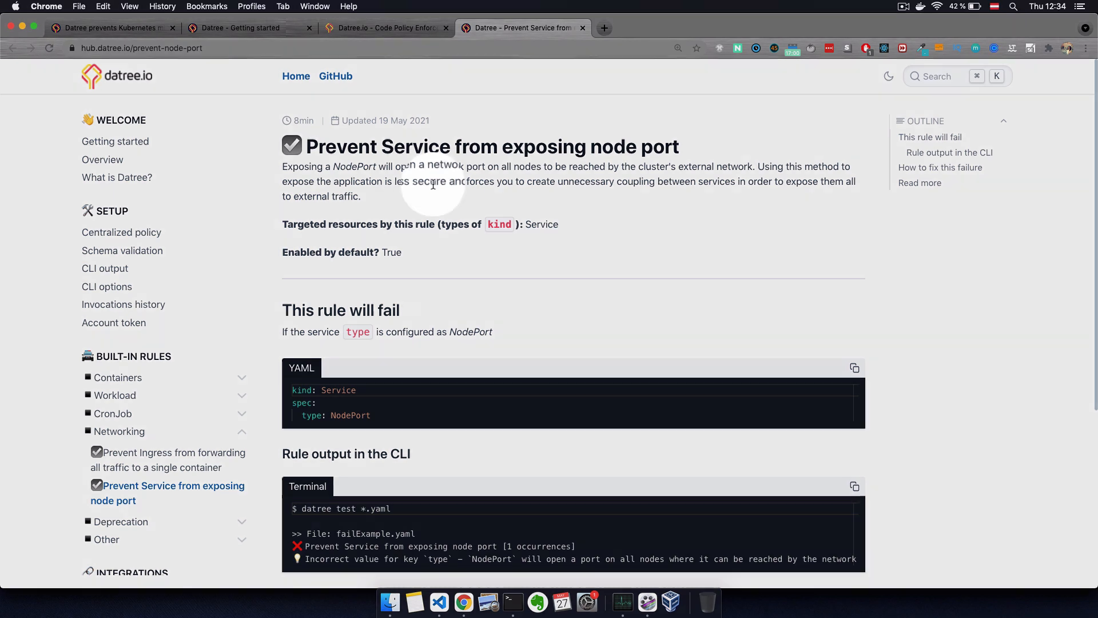
Step: Reach the 'How to fix this failure' advice: use a Service type other than NodePort
double_click(480, 180)
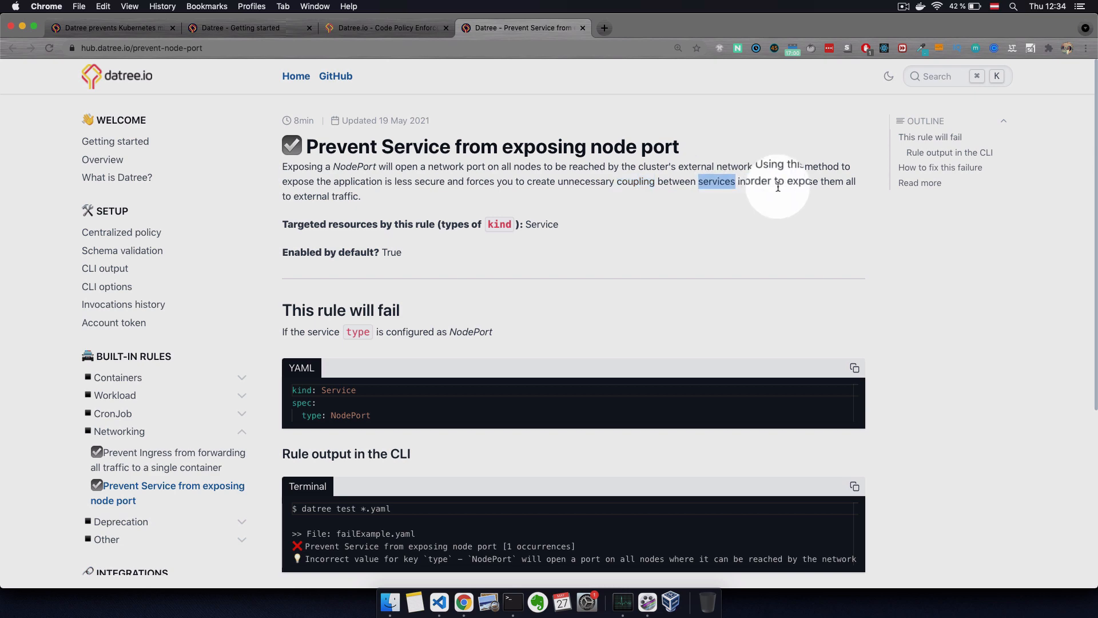
scroll("down", 3)
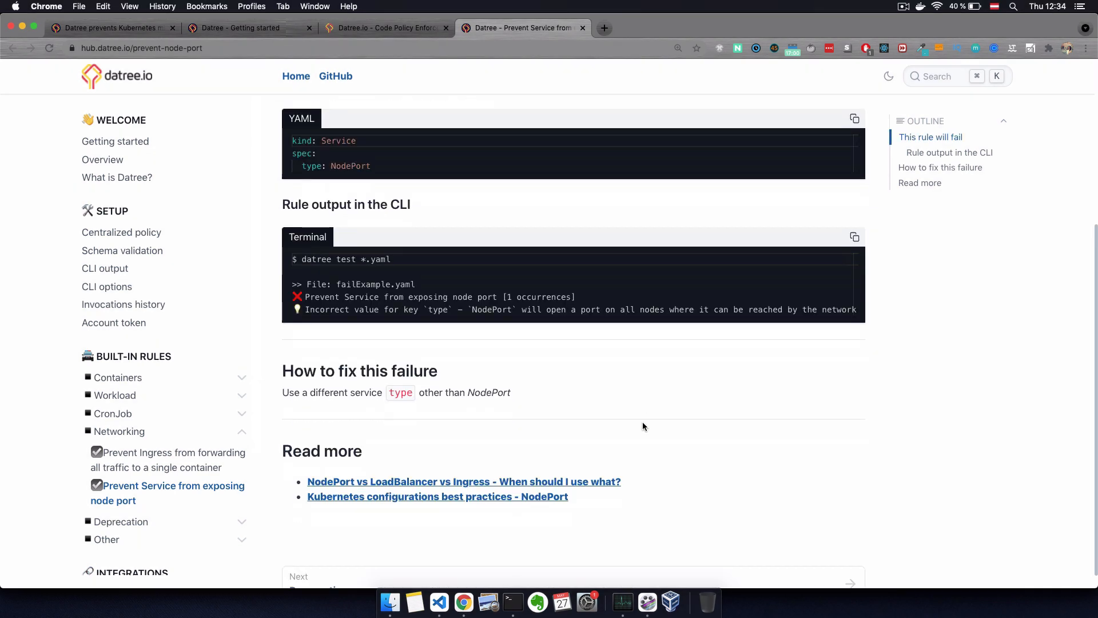
scroll("down", 3)
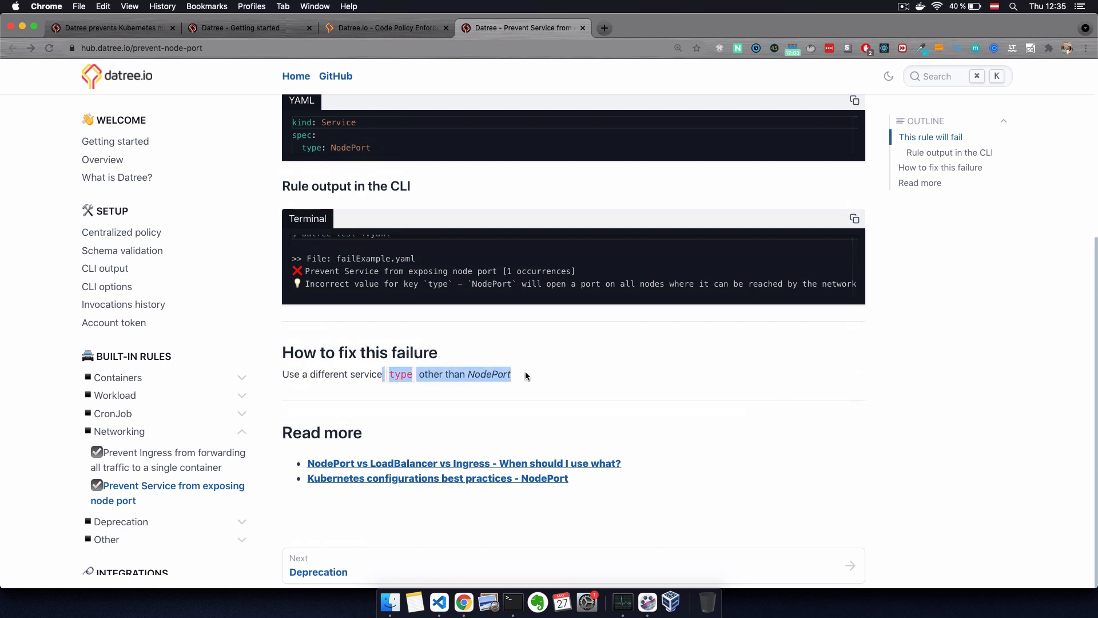
mouse_move(439, 602)
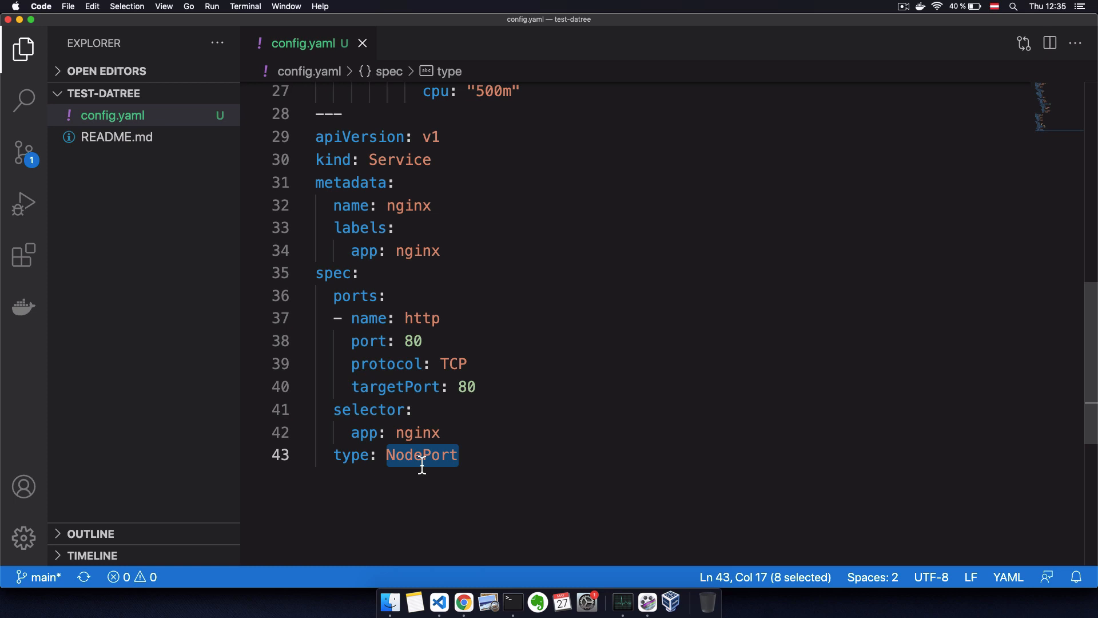
Step: Change the service type to LoadBalancer and pin the image to nginx:1.21.0 in config.yaml
type("LoadBalance")
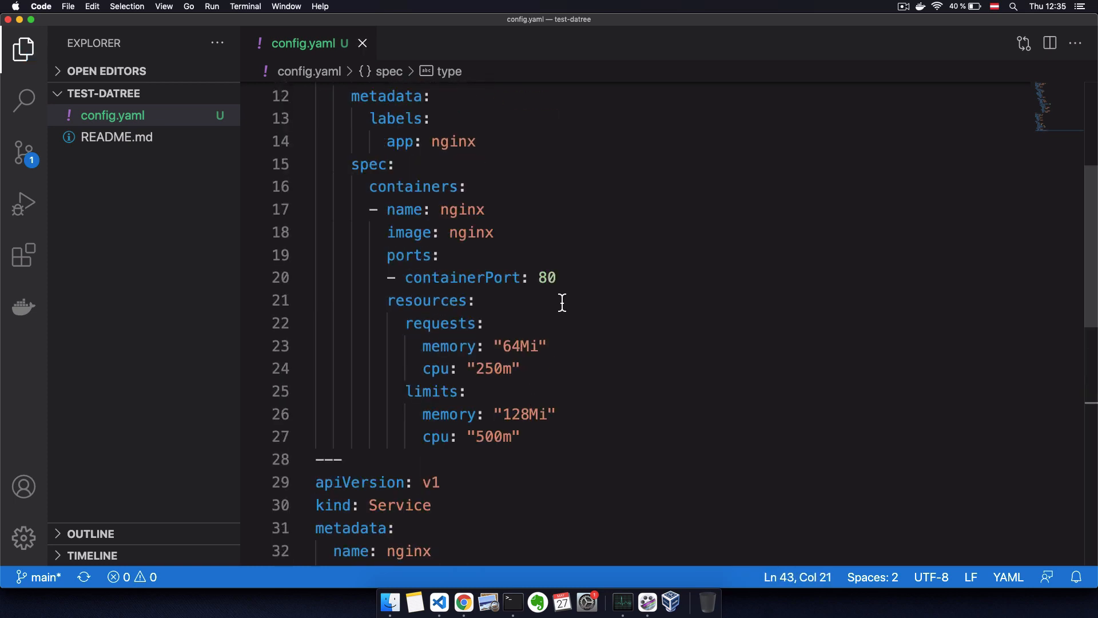
type(":")
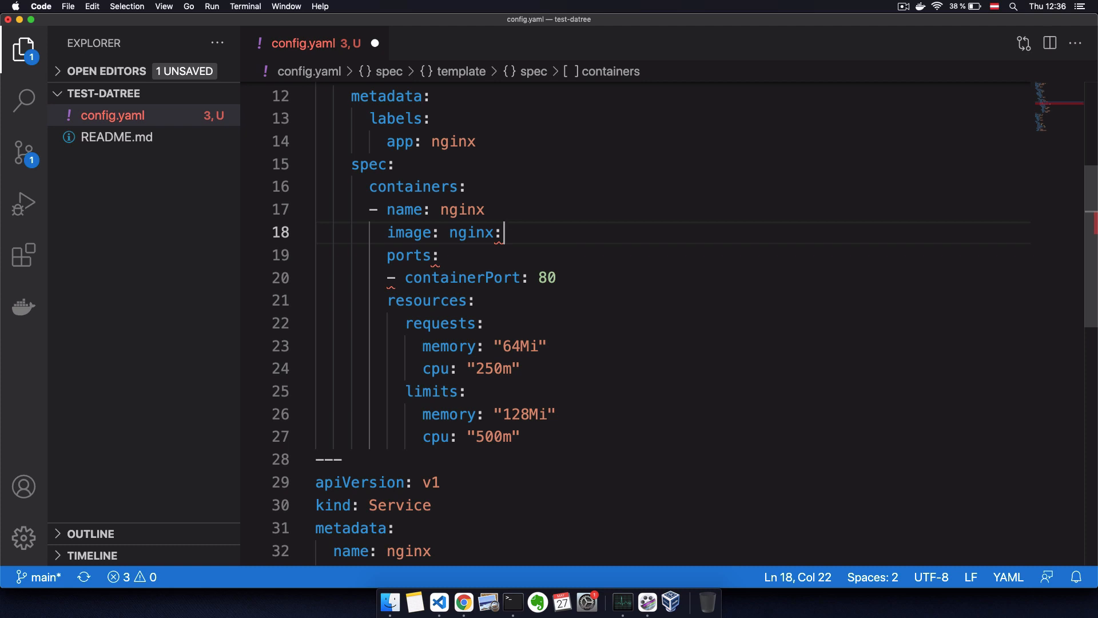
type("1.21.0")
type("replicas: 3")
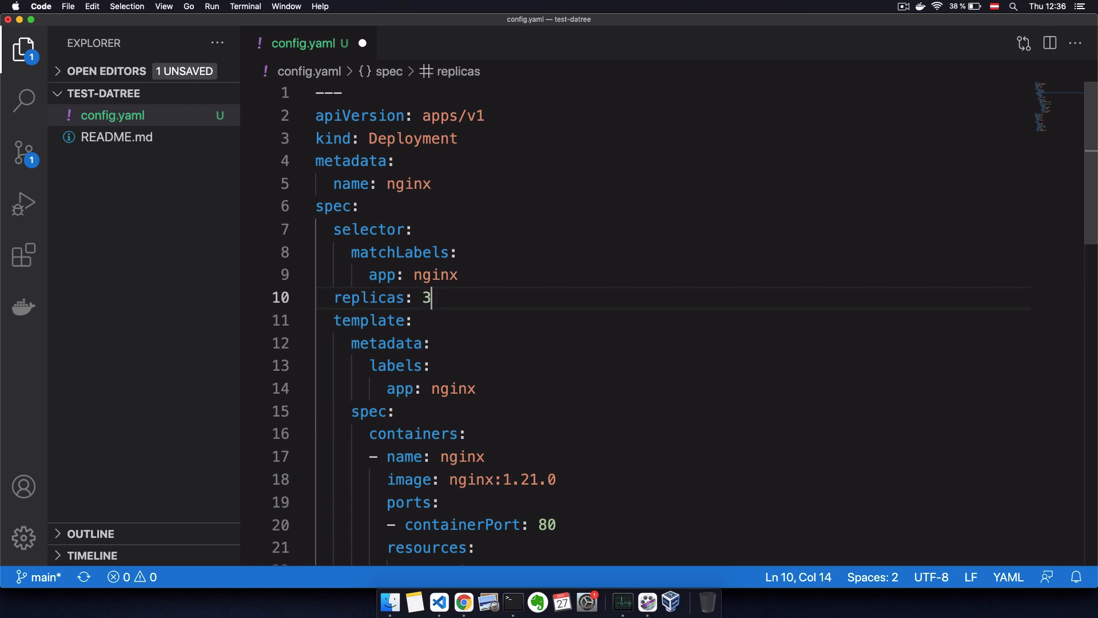
left_click(512, 602)
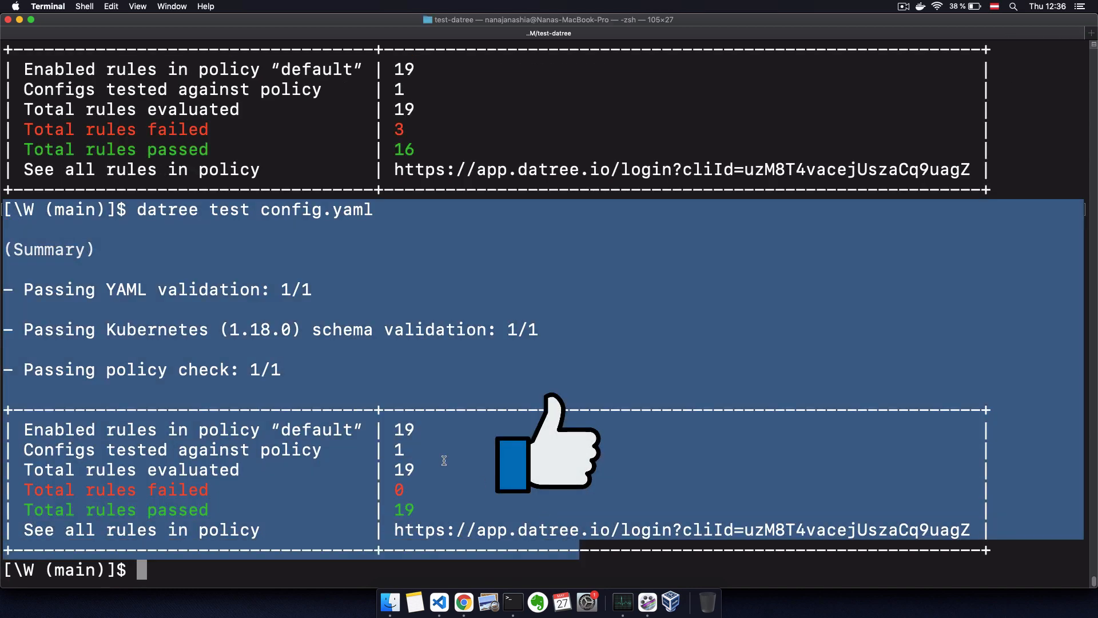
mouse_move(695, 460)
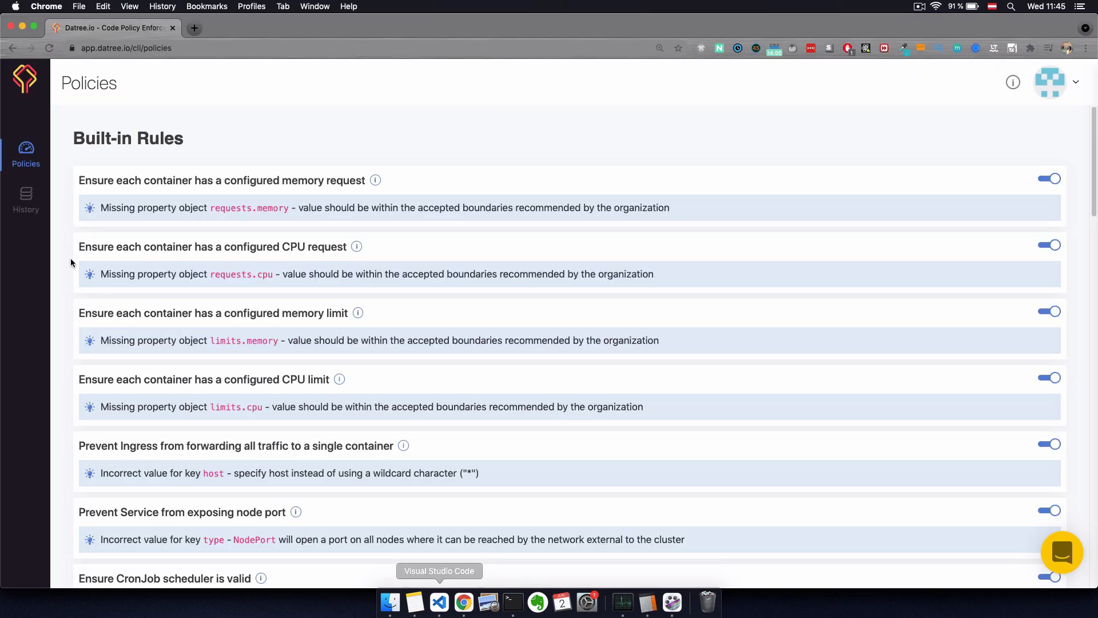
Step: View the Datree History page and scroll to run #27 passing all 19 rules
left_click(25, 197)
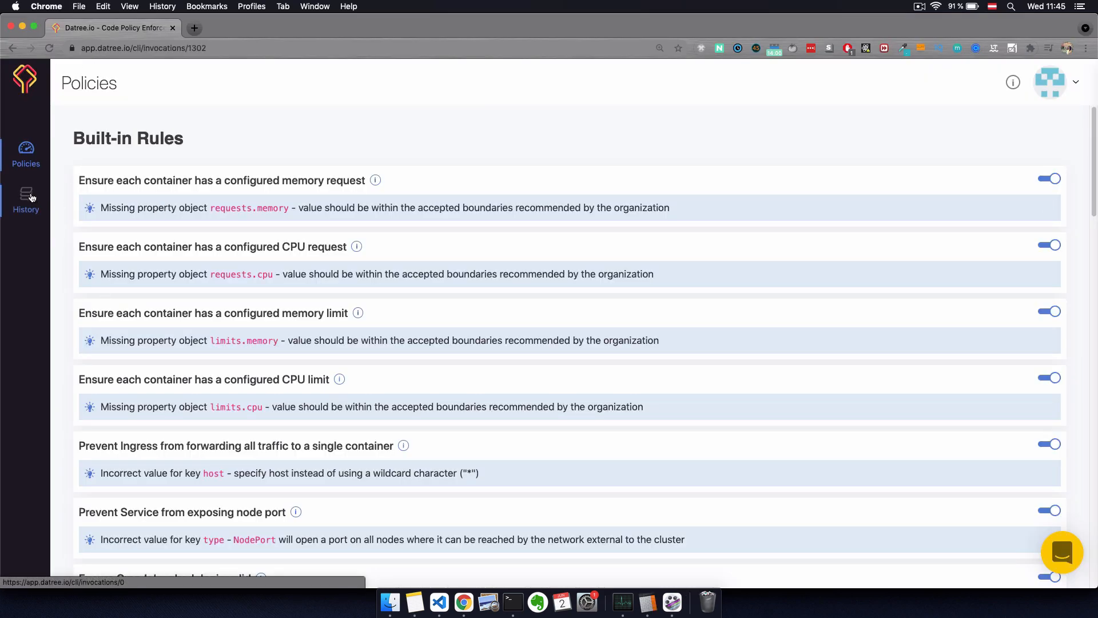
left_click(25, 197)
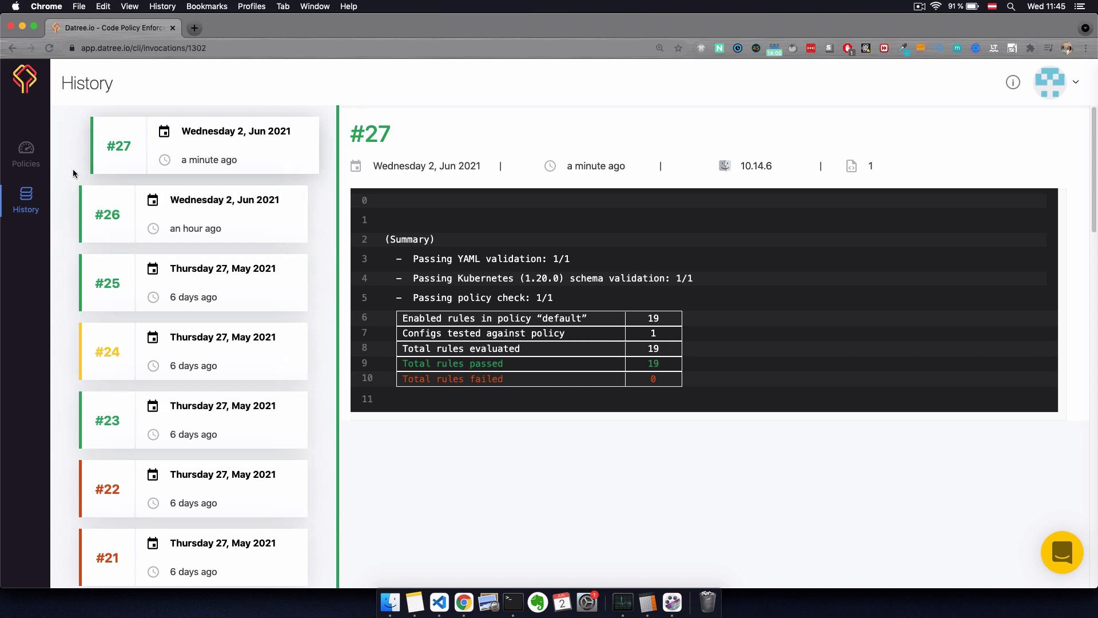
mouse_move(72, 117)
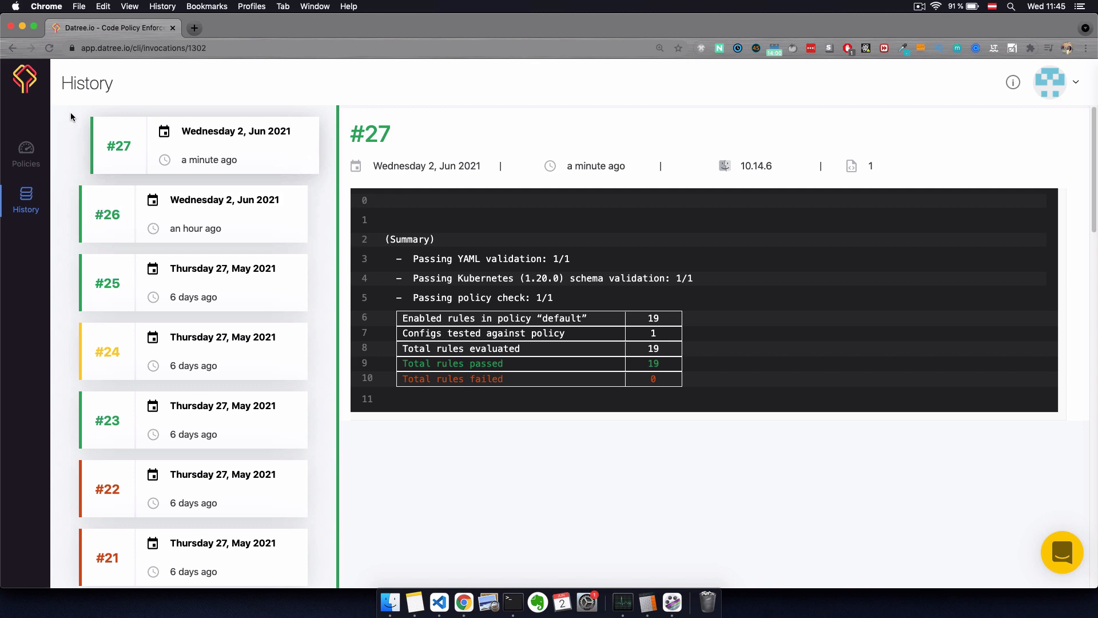
scroll("down", 3)
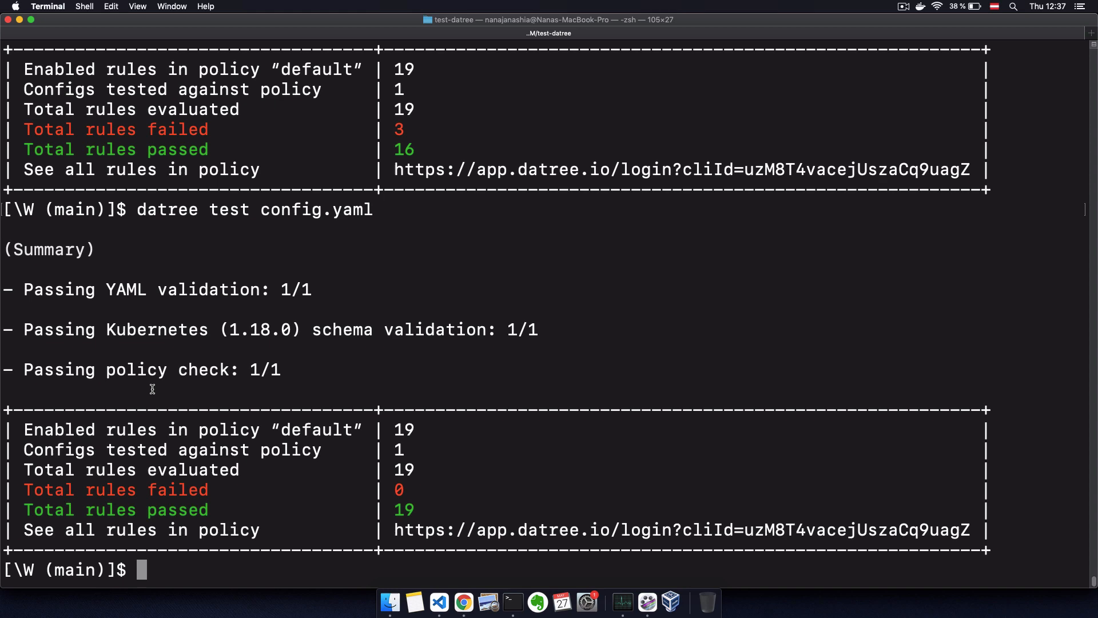
Step: Run 'datree test config.yaml' and highlight the containerPort schema validation error
left_click_drag(106, 329, 472, 329)
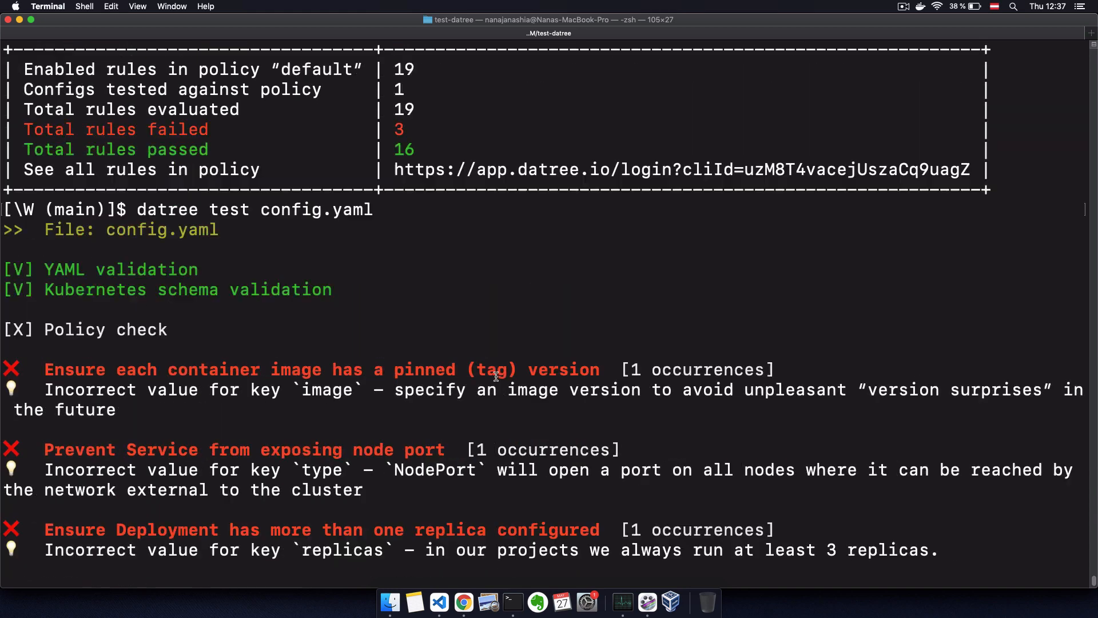
left_click(439, 602)
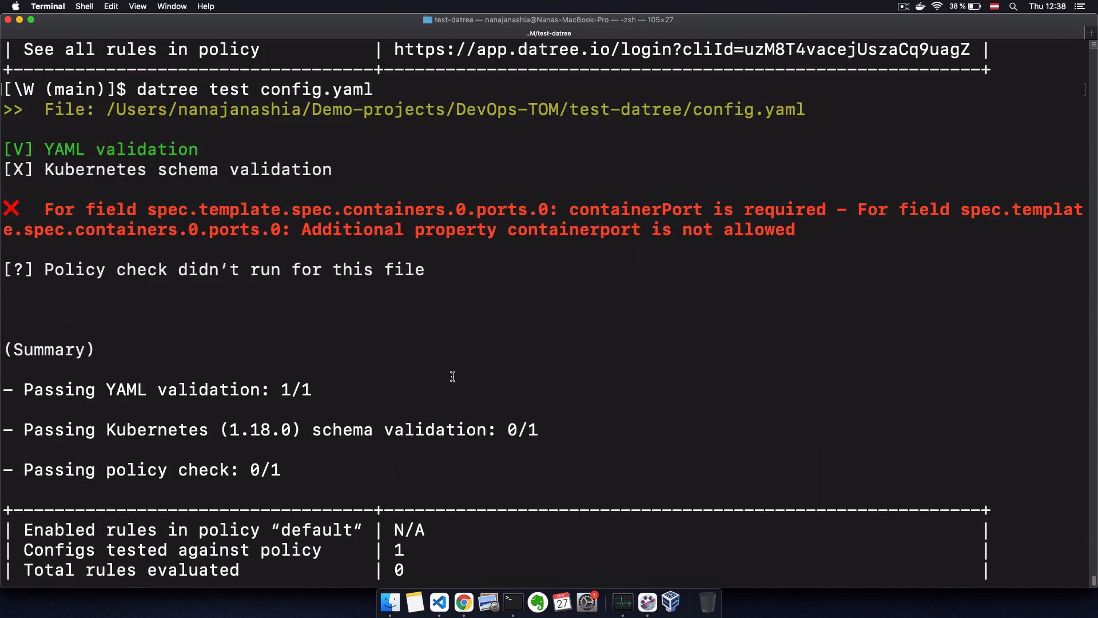
left_click_drag(45, 209, 802, 208)
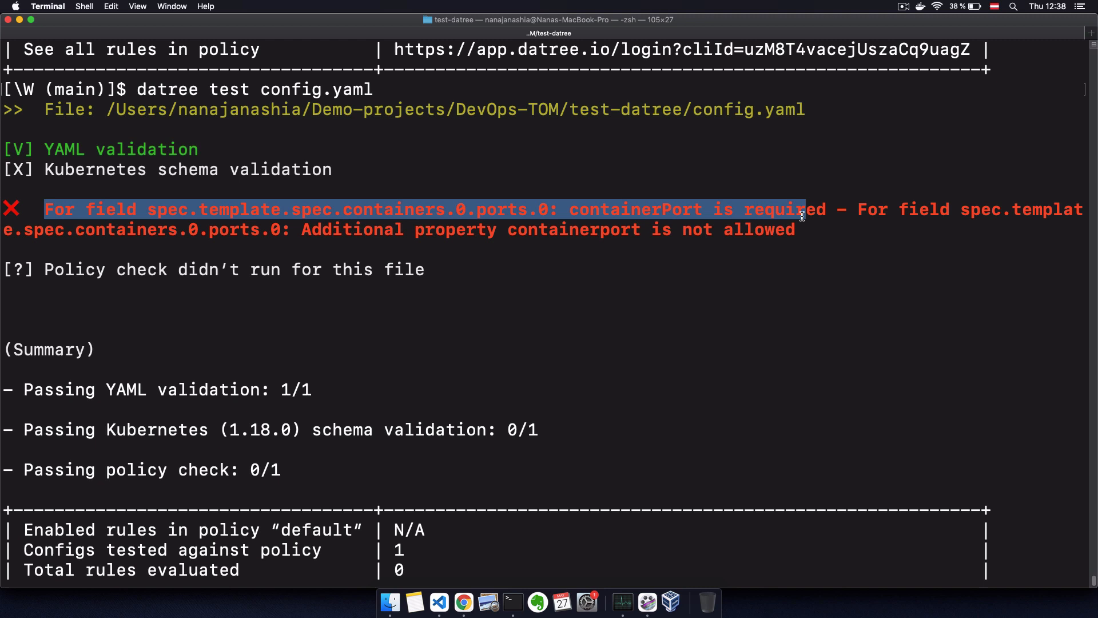
double_click(635, 210)
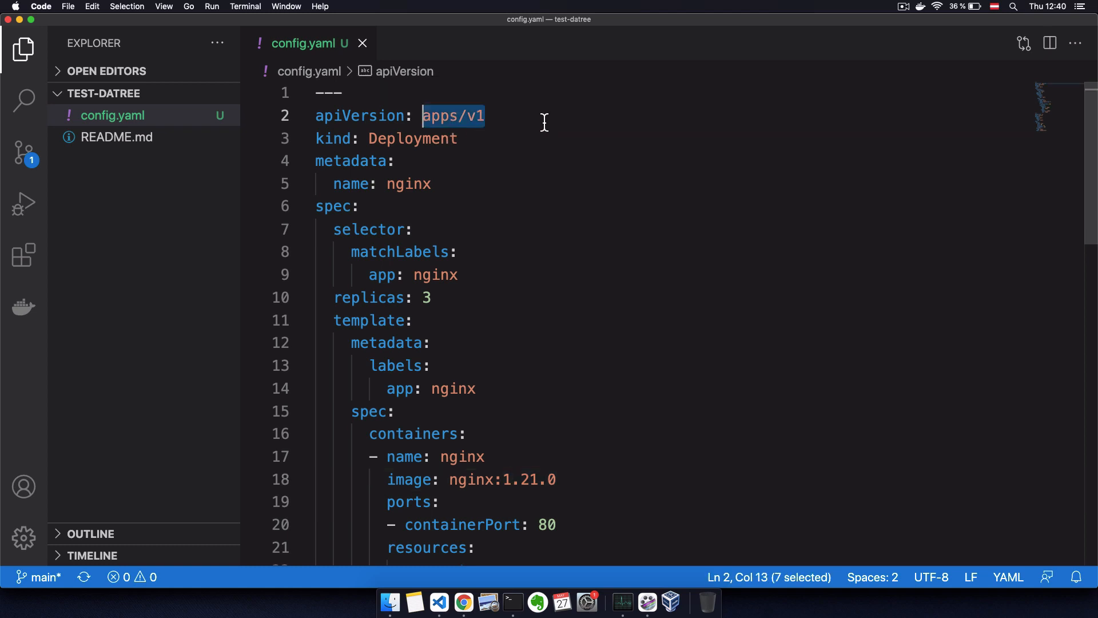
mouse_move(512, 602)
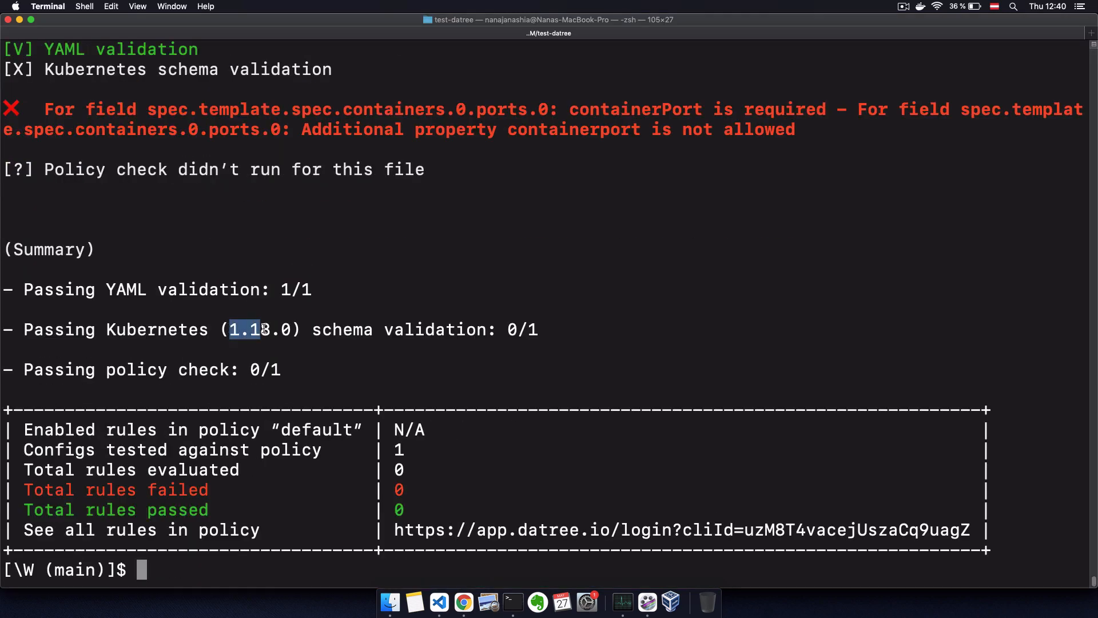
left_click_drag(229, 330, 290, 330)
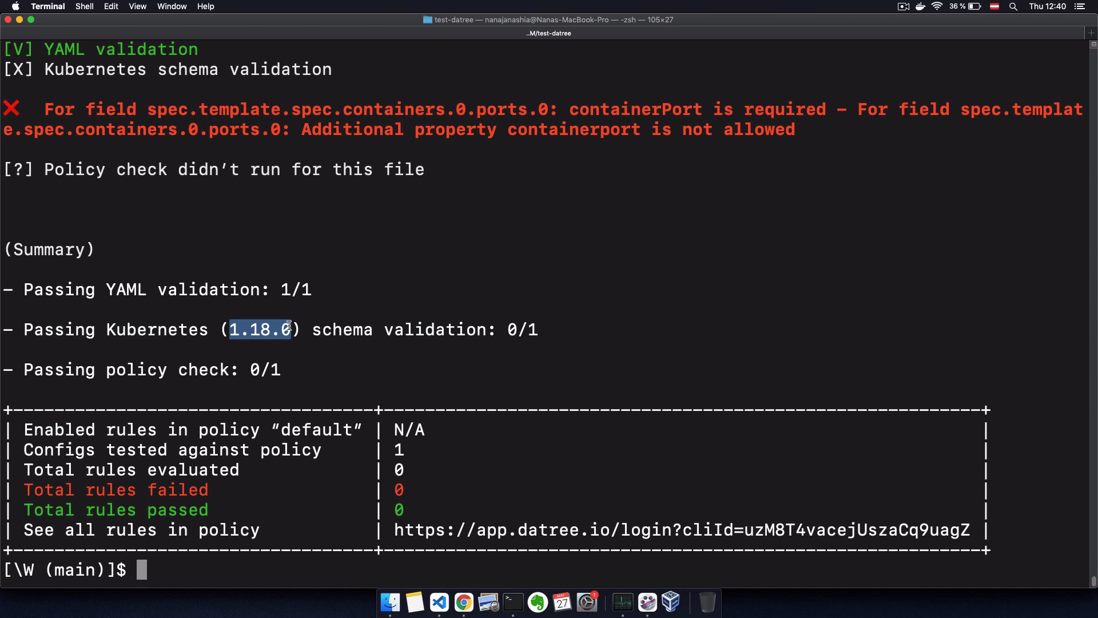
mouse_move(415, 466)
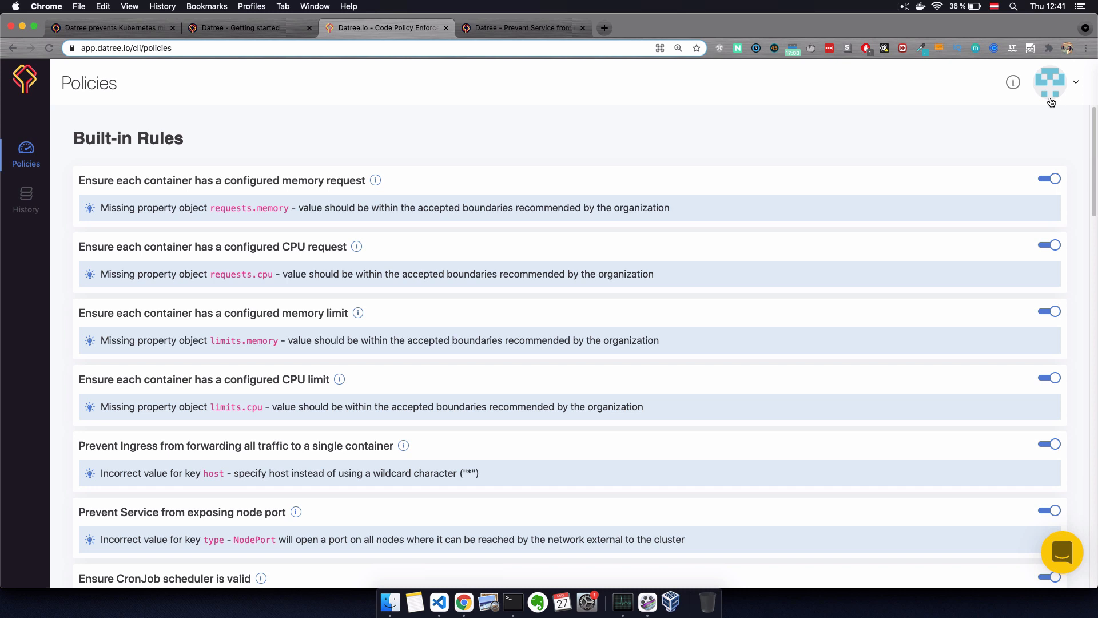
Step: In User Settings, choose 1.20.0 as the Default Server Version, then return to Terminal
left_click(1050, 82)
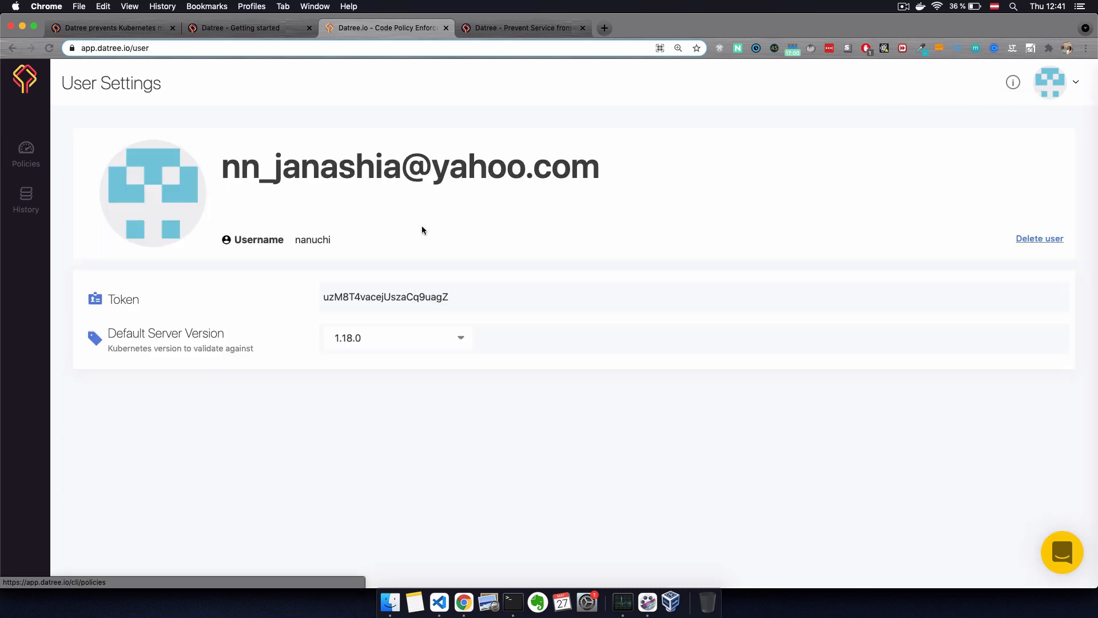
left_click(398, 337)
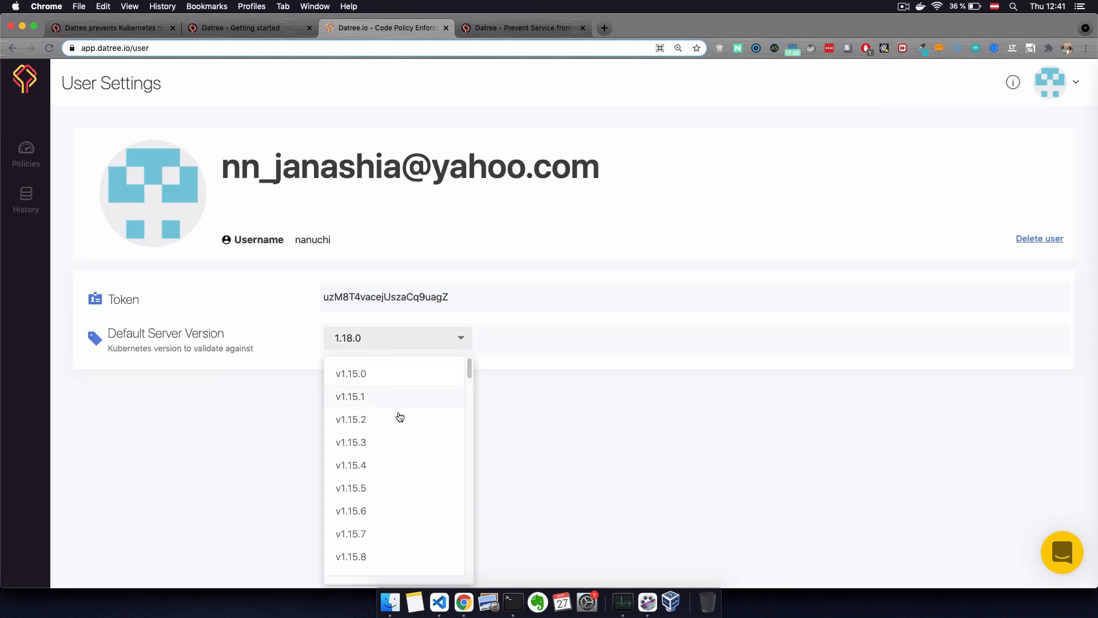
scroll("down", 3)
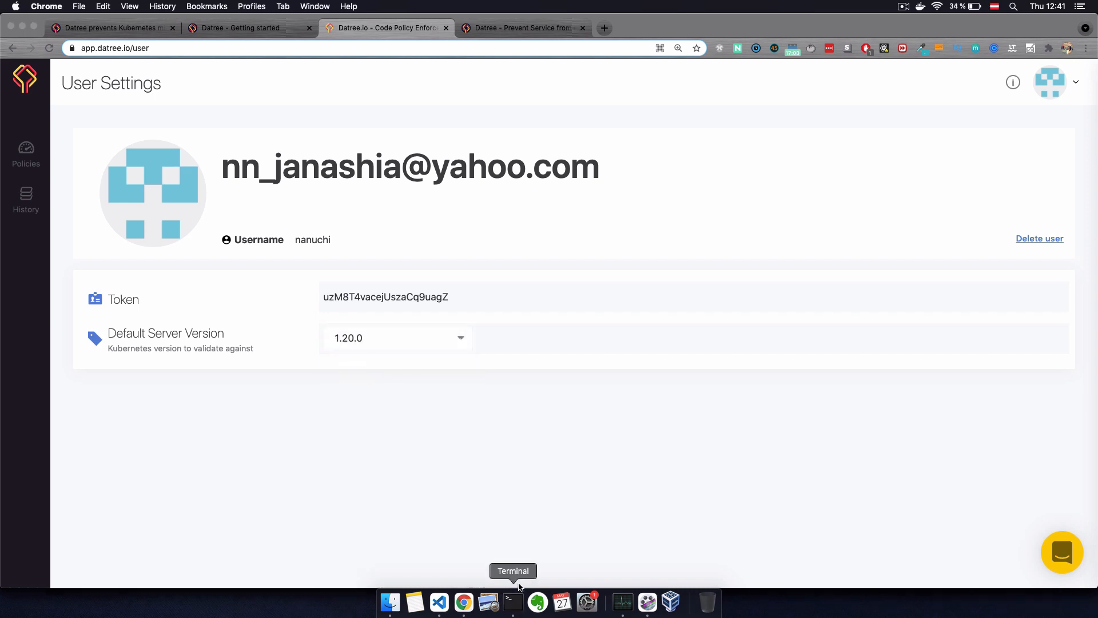
left_click(512, 602)
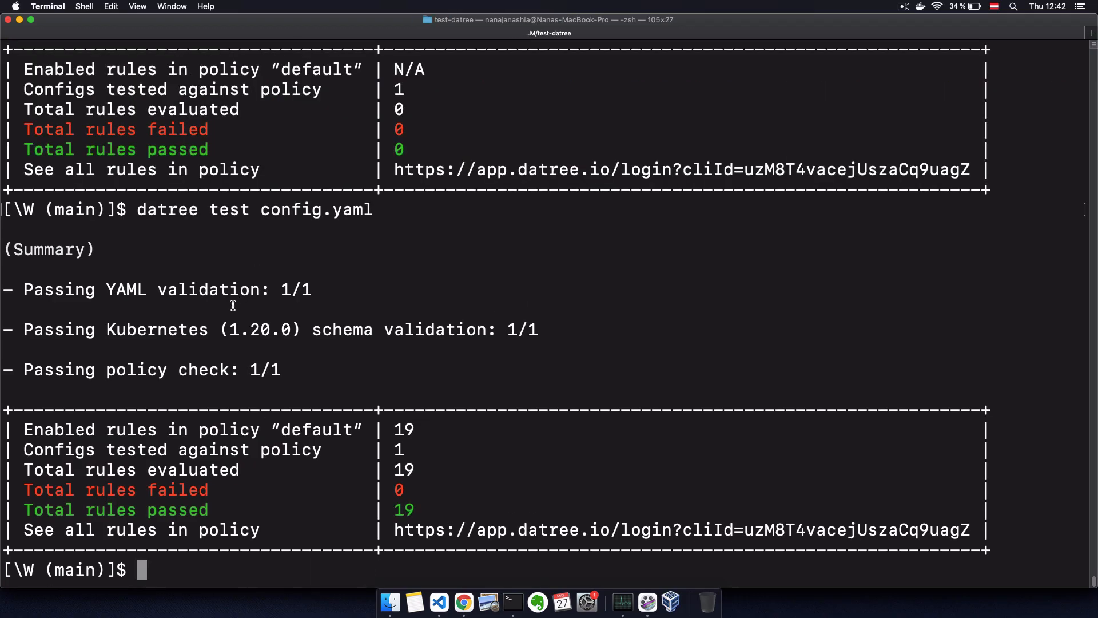
Step: Rerun 'datree test config.yaml' to confirm 1.20.0 schema validation and 19 rules pass
double_click(261, 329)
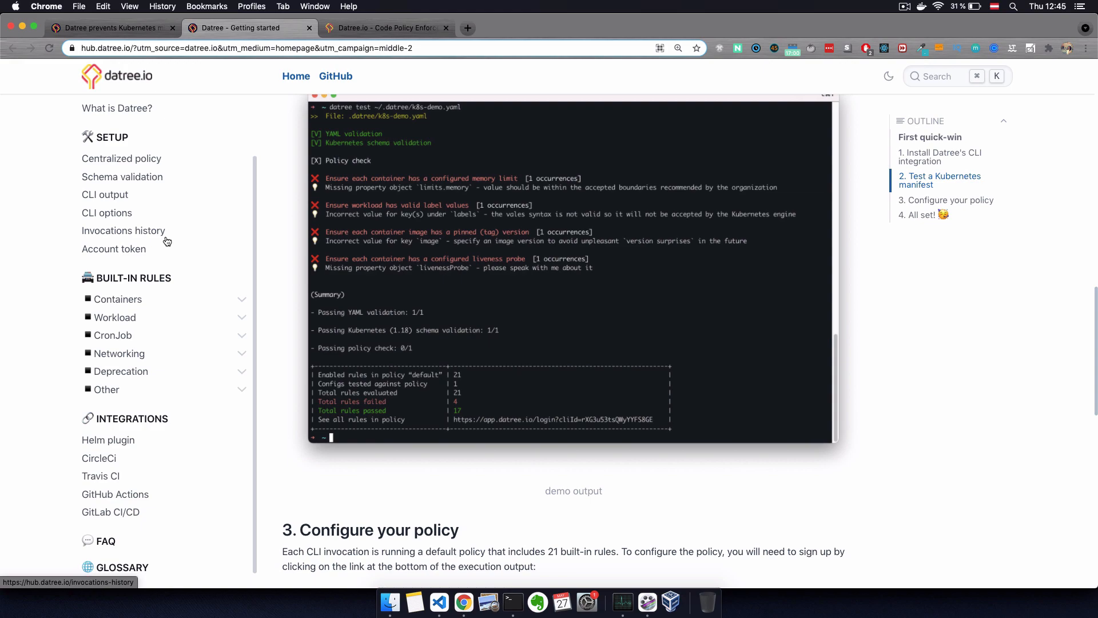
Step: Scroll the Getting started docs down to '3. Configure your policy'
scroll("down", 3)
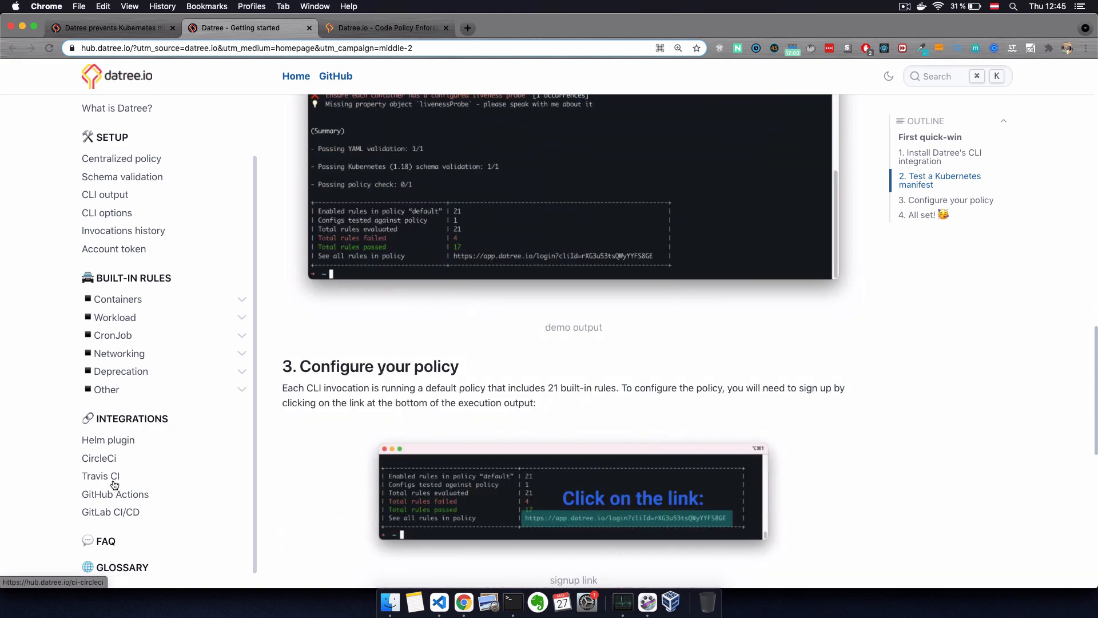